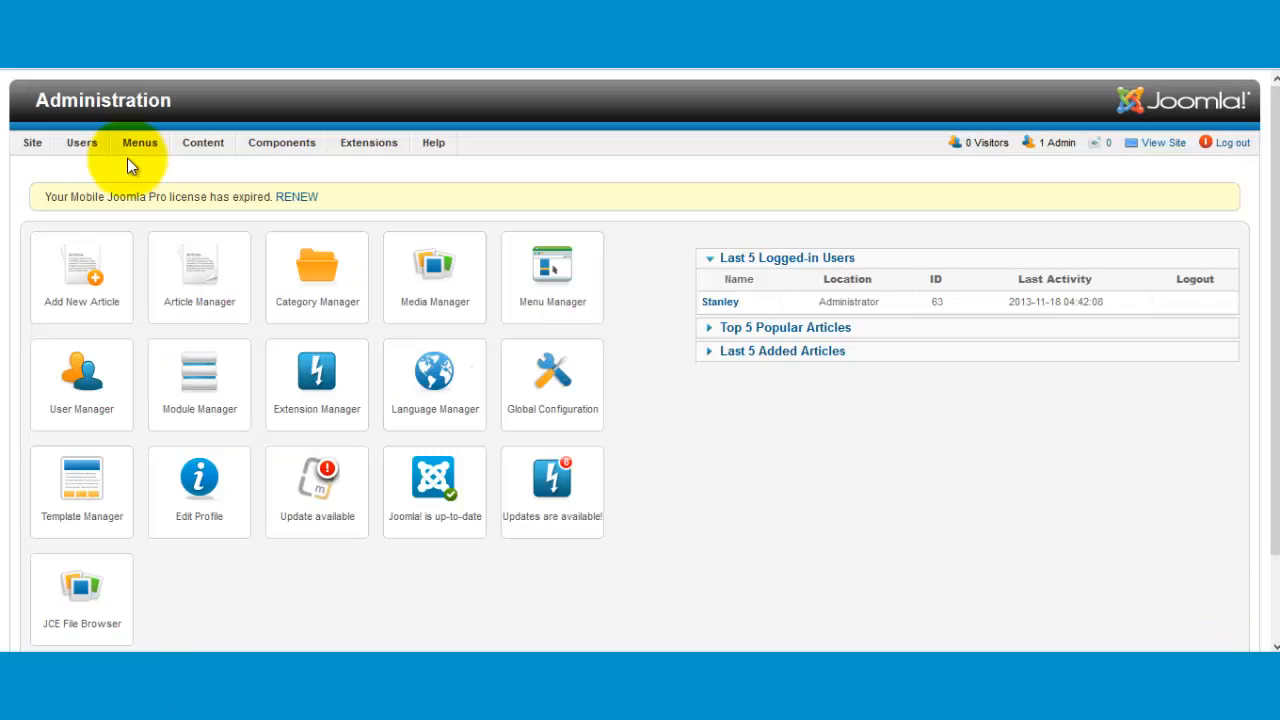
mouse_move(255, 195)
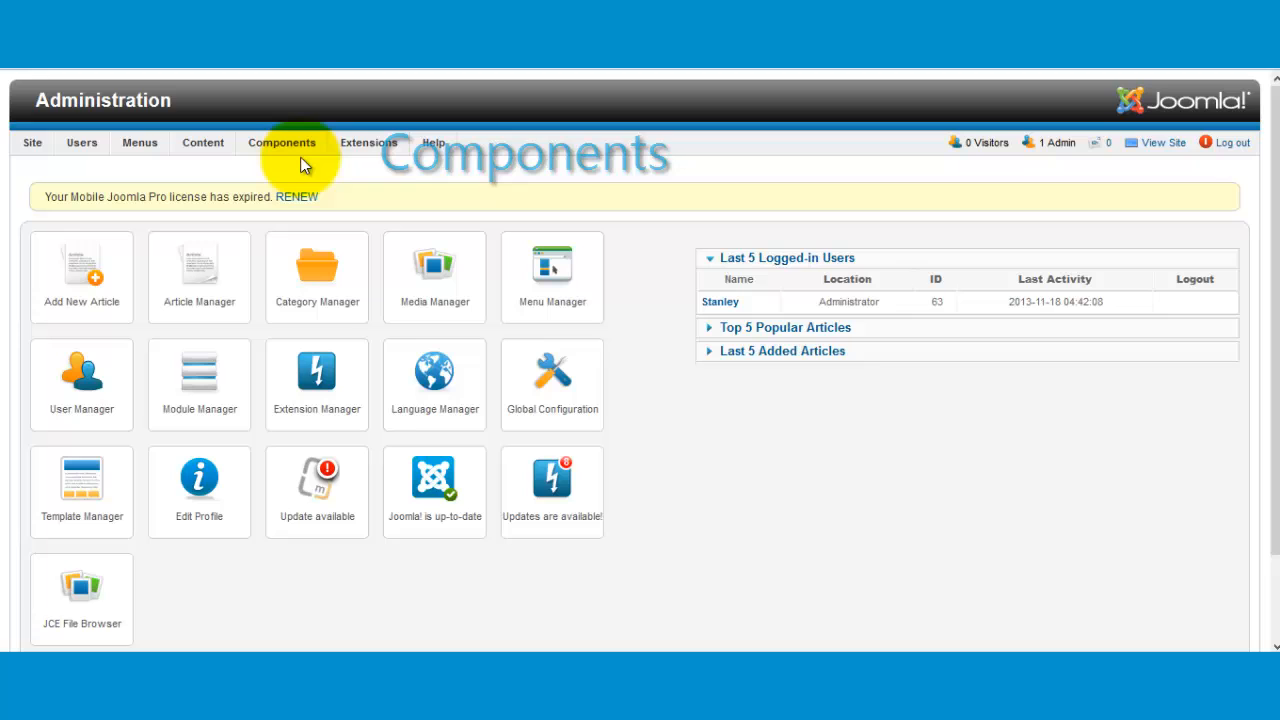
- Open Product Import for VirtueMart from the Components menu to see its XML templates
left_click(282, 142)
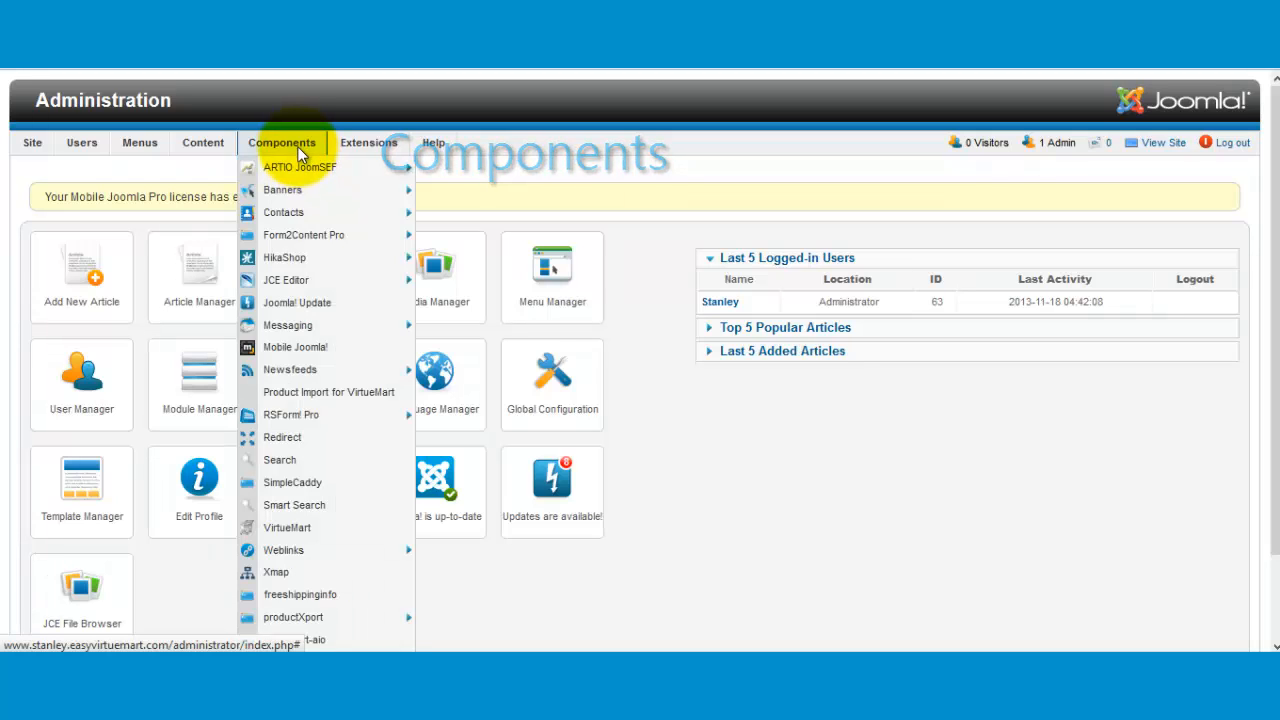
mouse_move(328, 391)
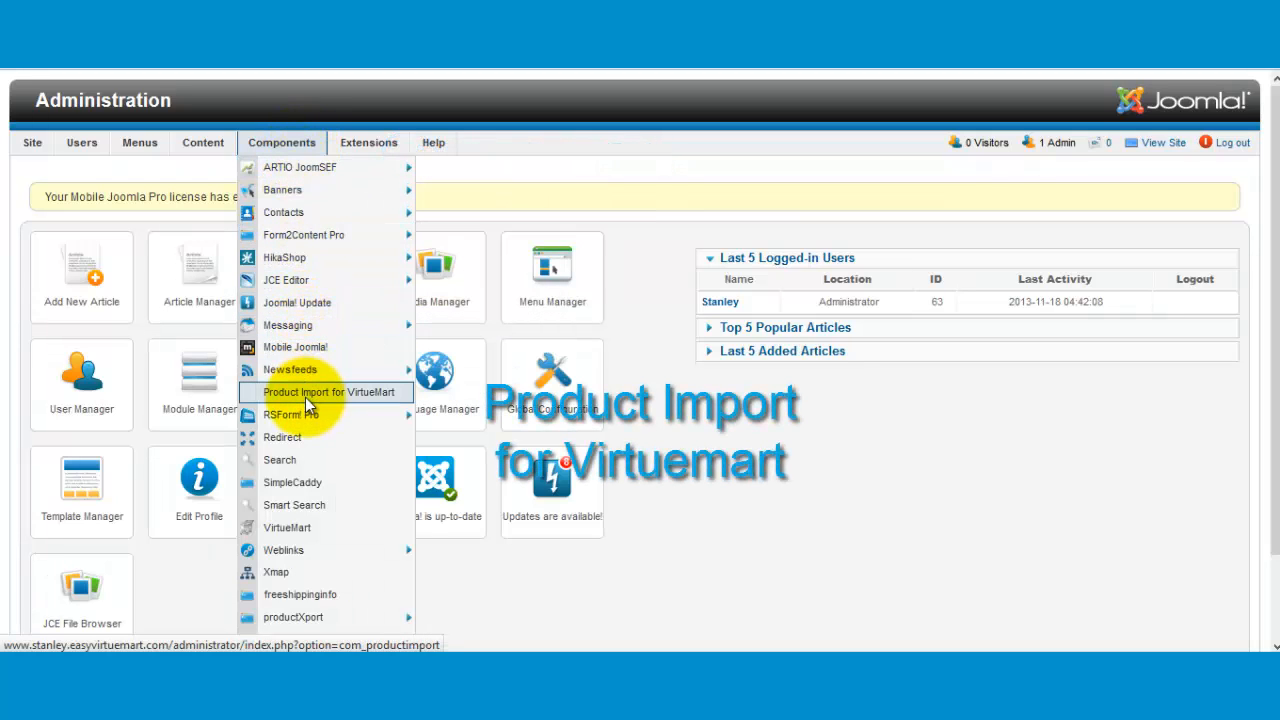
left_click(325, 391)
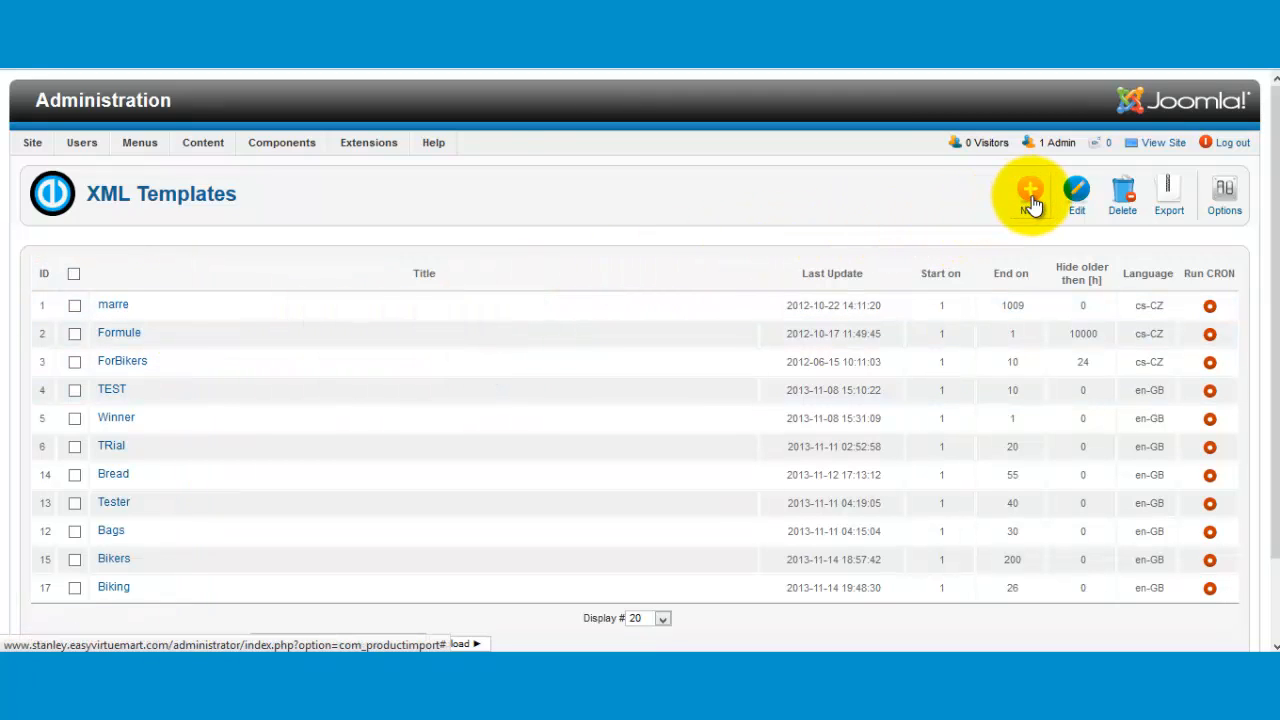
- Save a new 'Earrings' template with the pasted marre.cz export1.xml URL, End on 55, English (UK)
left_click(1030, 190)
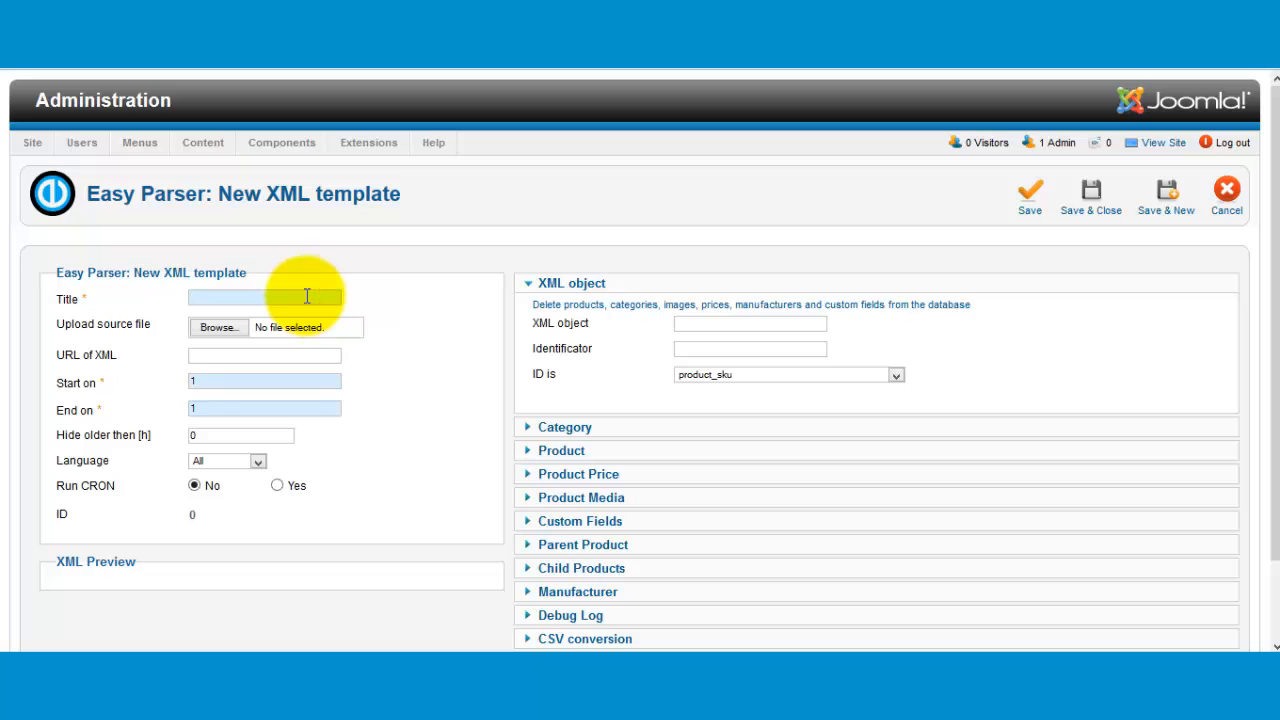
type("E")
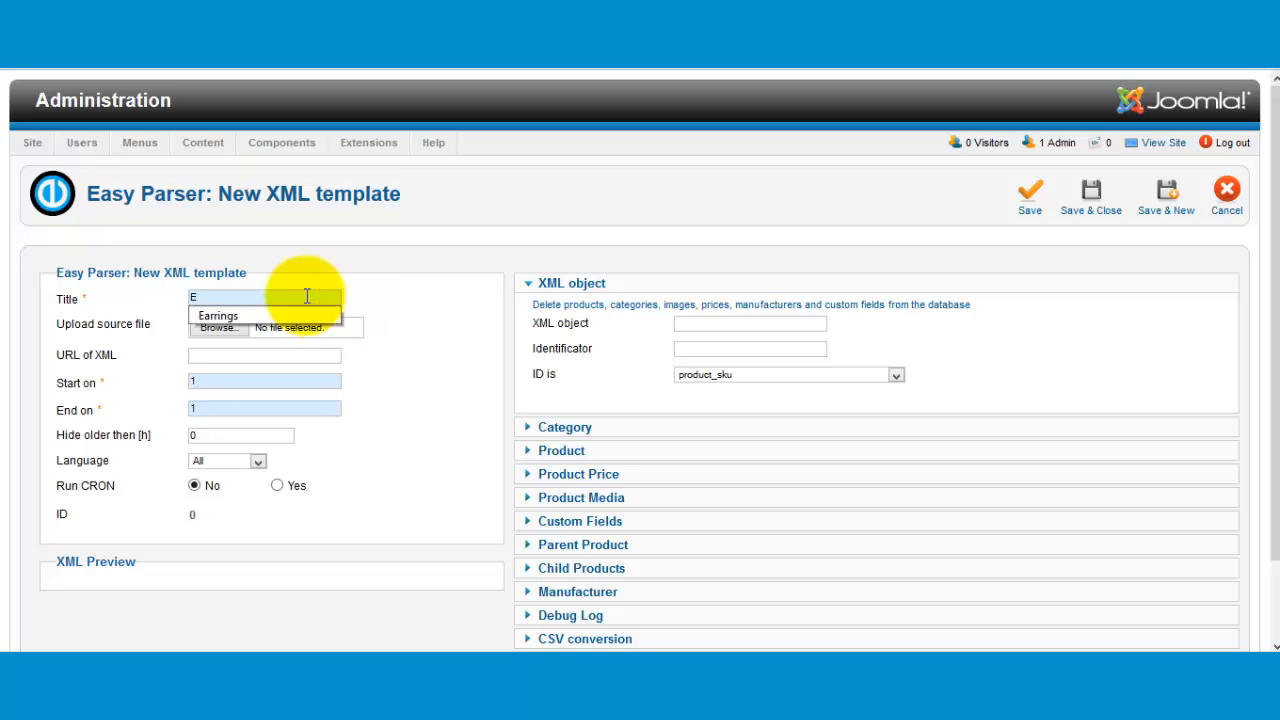
left_click(217, 315)
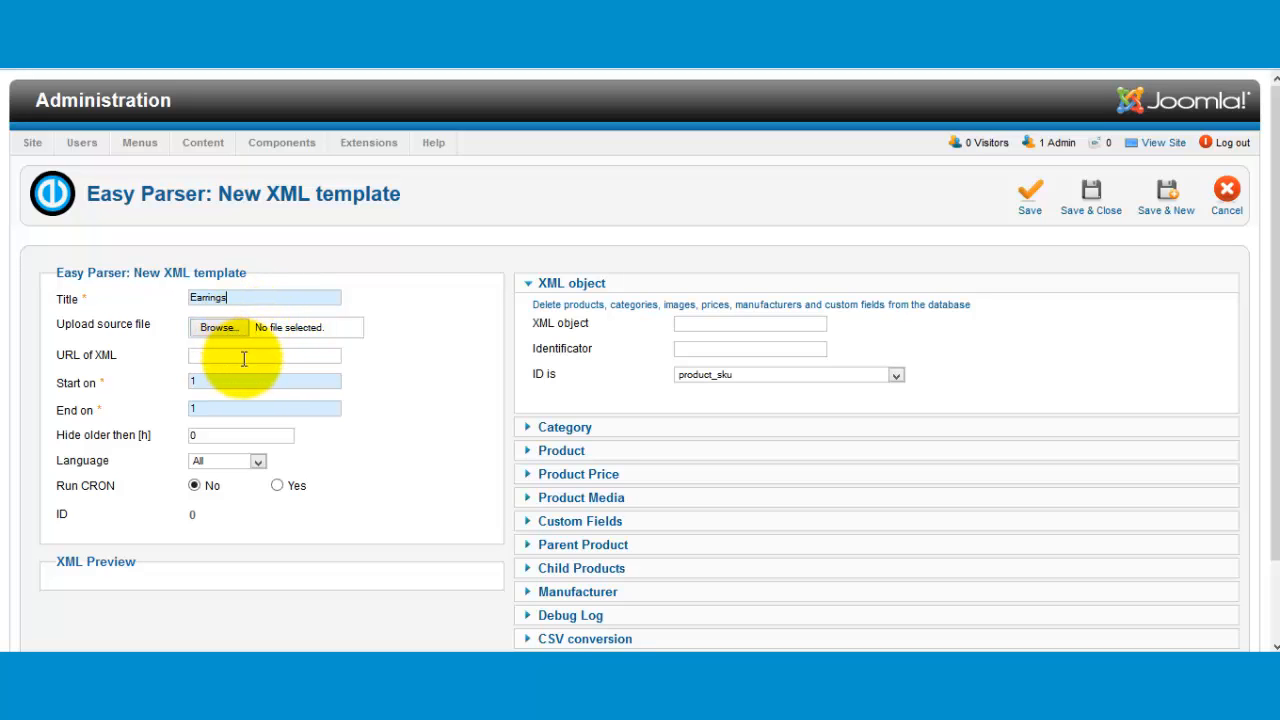
right_click(264, 355)
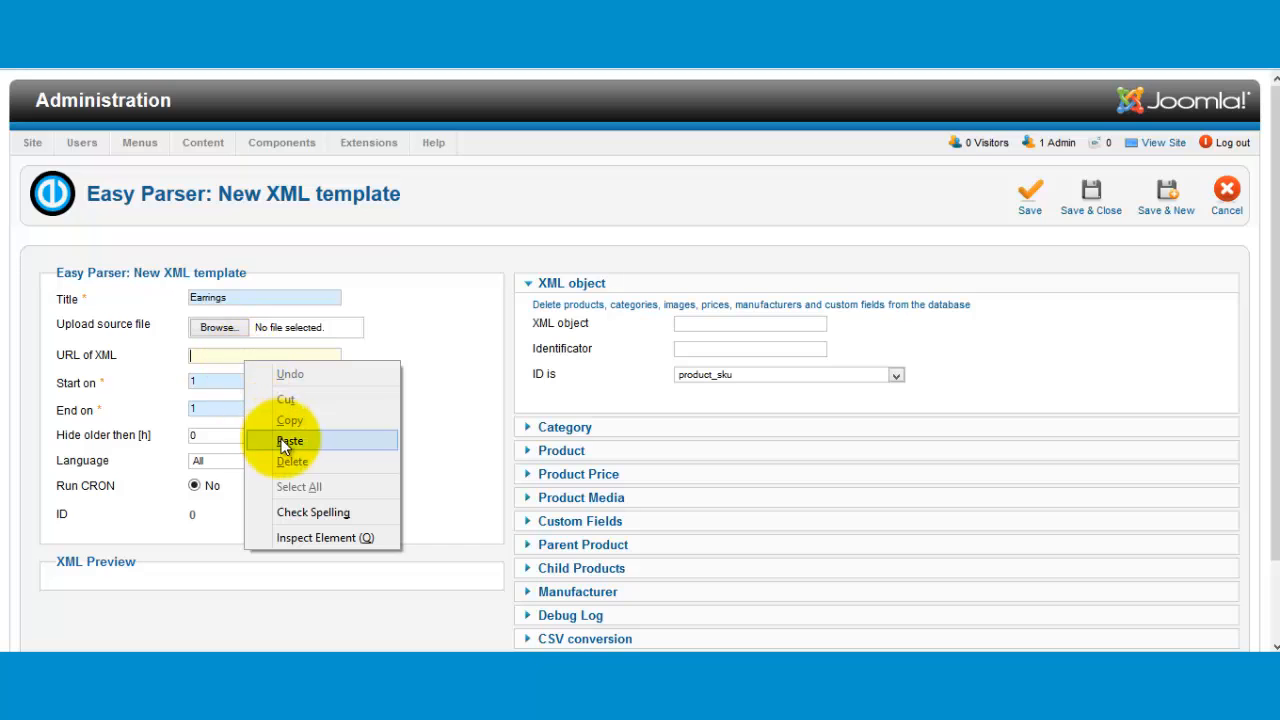
left_click(290, 441)
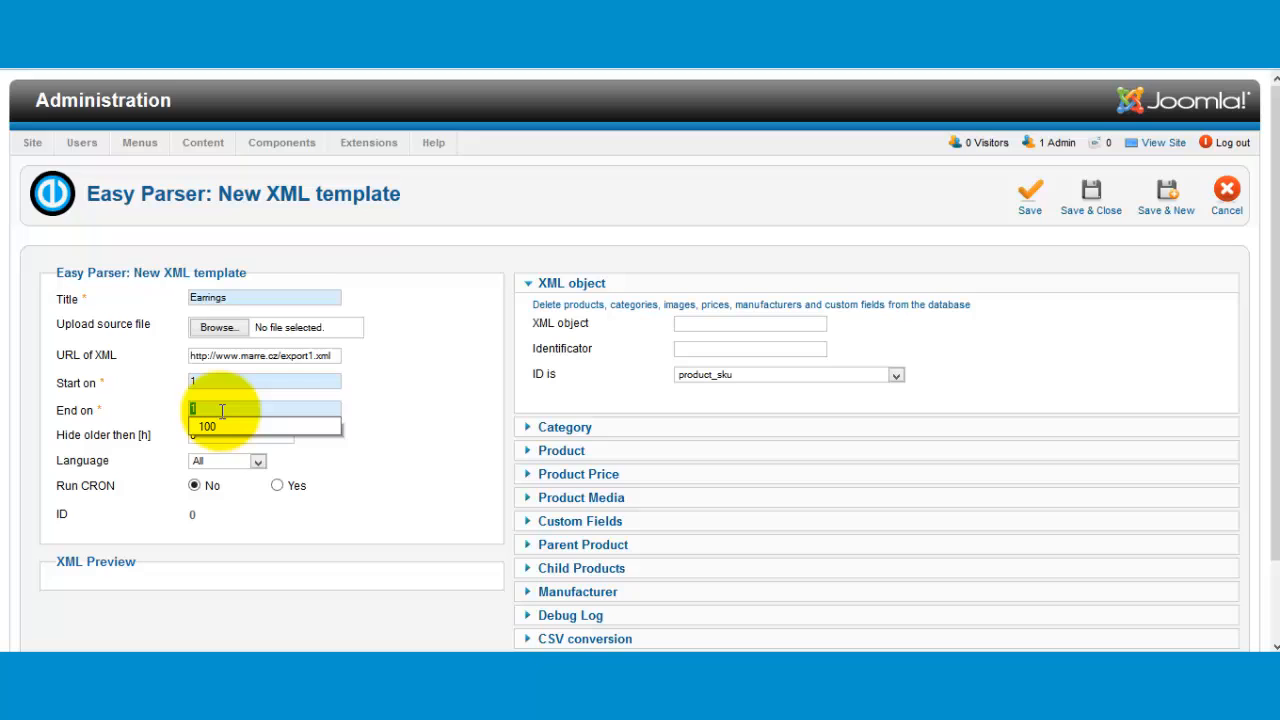
type("55")
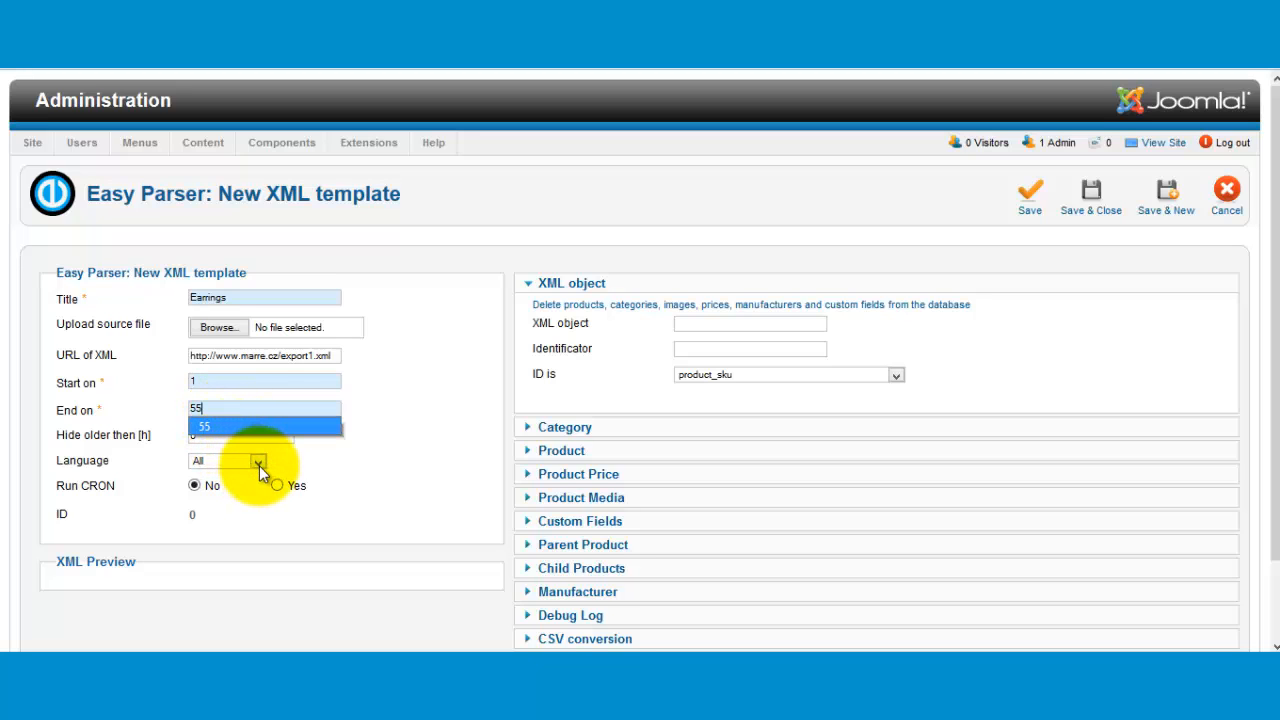
left_click(258, 461)
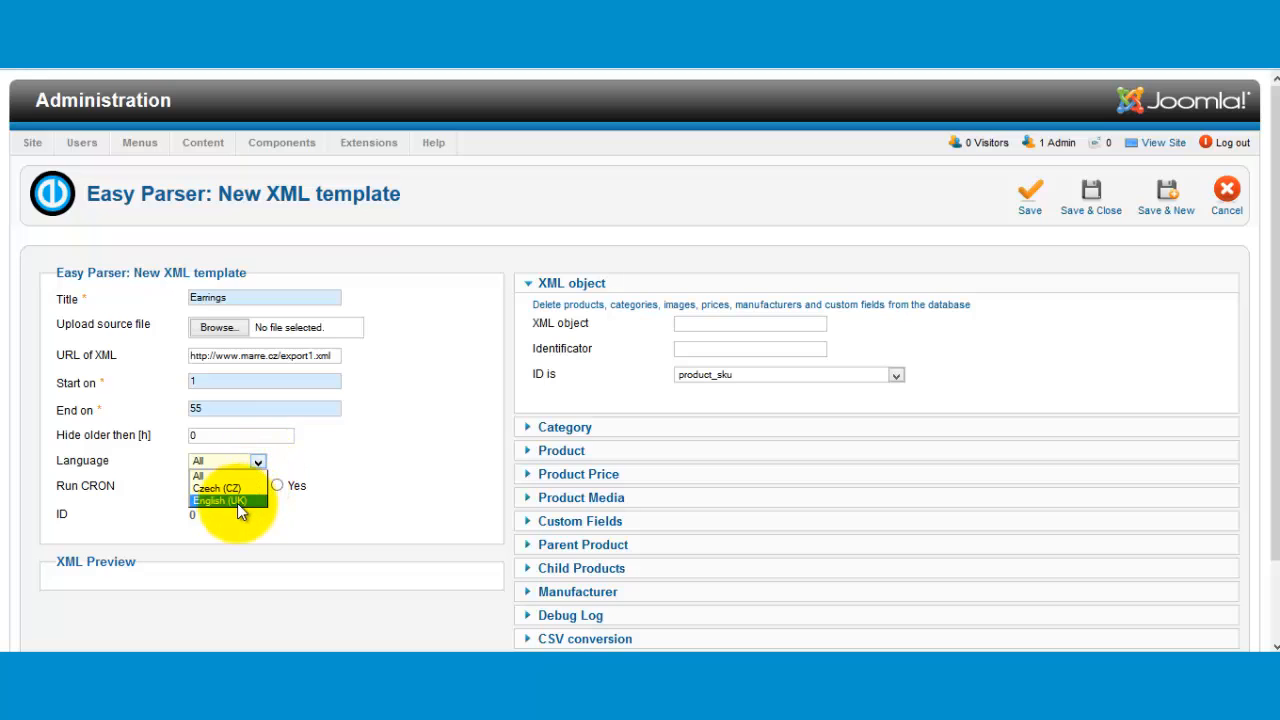
left_click(219, 501)
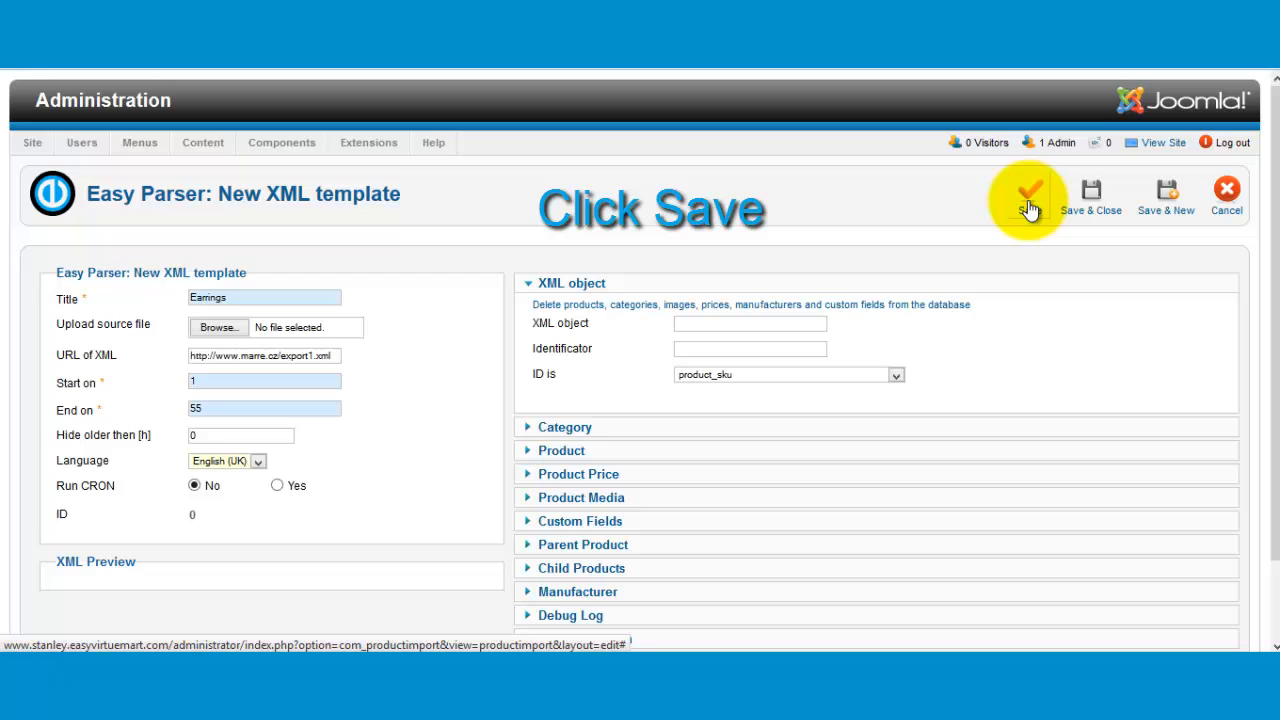
left_click(1029, 195)
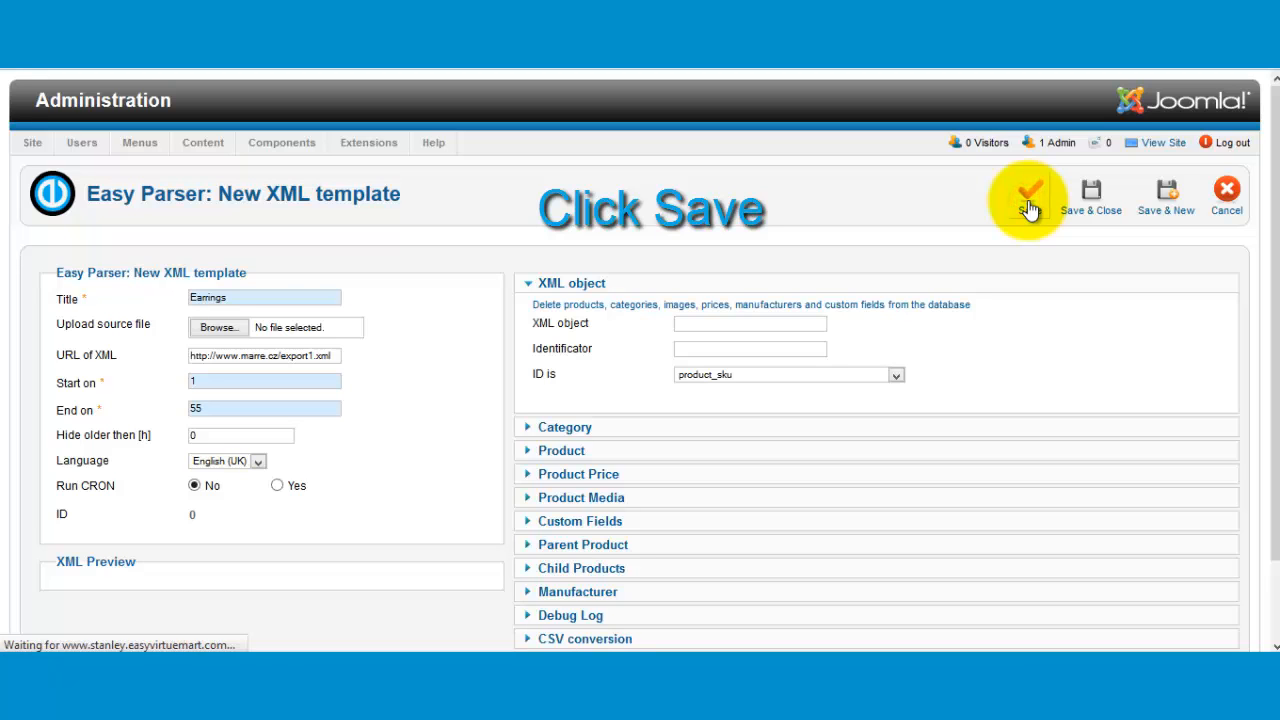
- Review the XML preview and set XML object to 'produkt' and Identificator to 'id'
left_click(1030, 192)
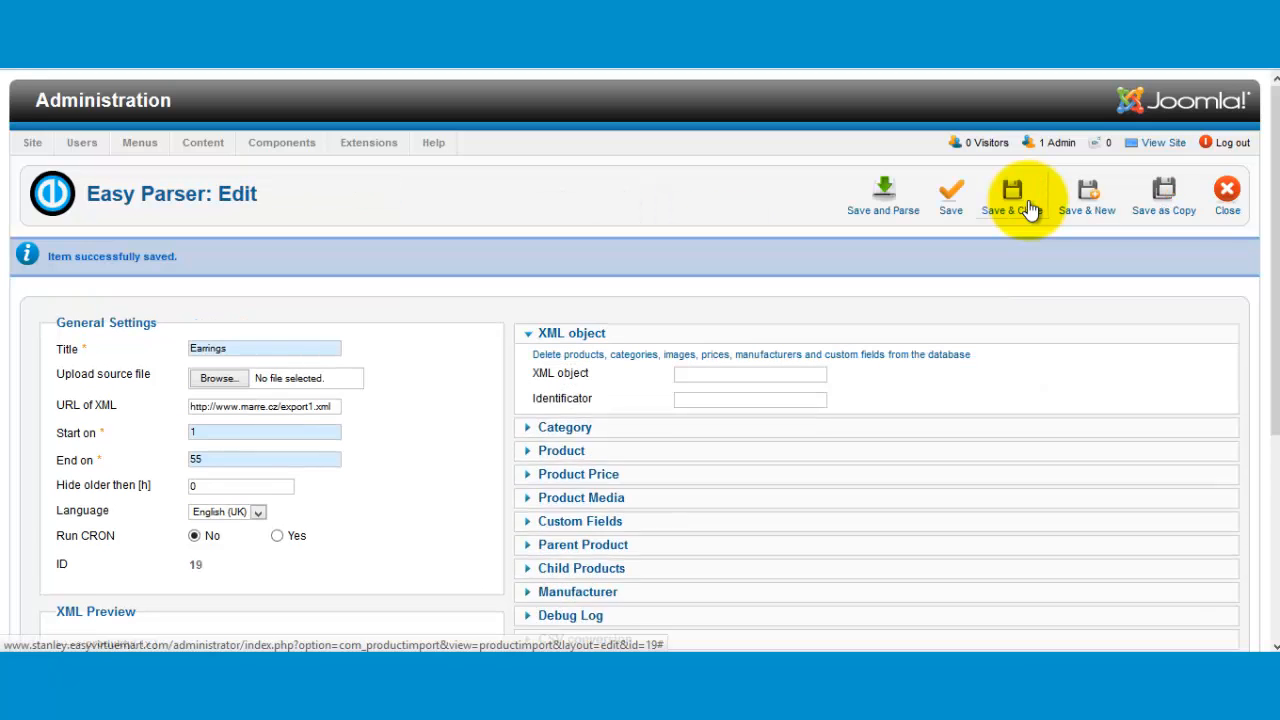
scroll("down", 3)
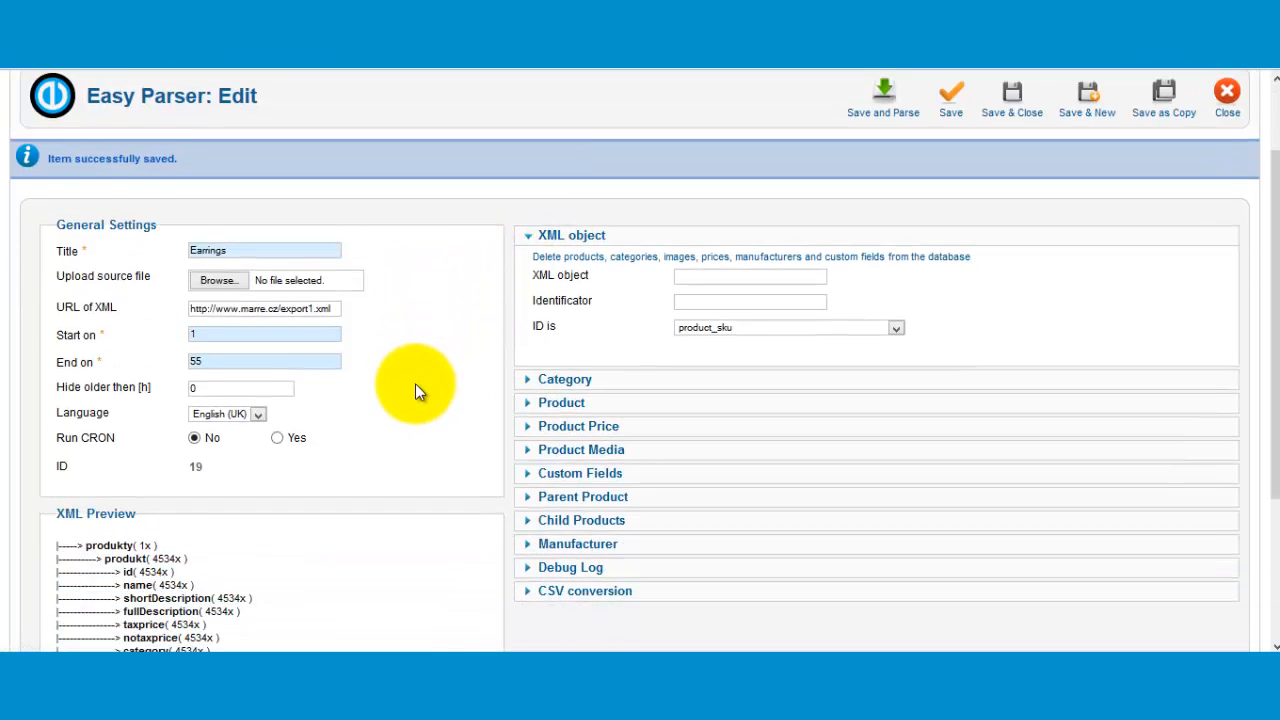
scroll("down", 3)
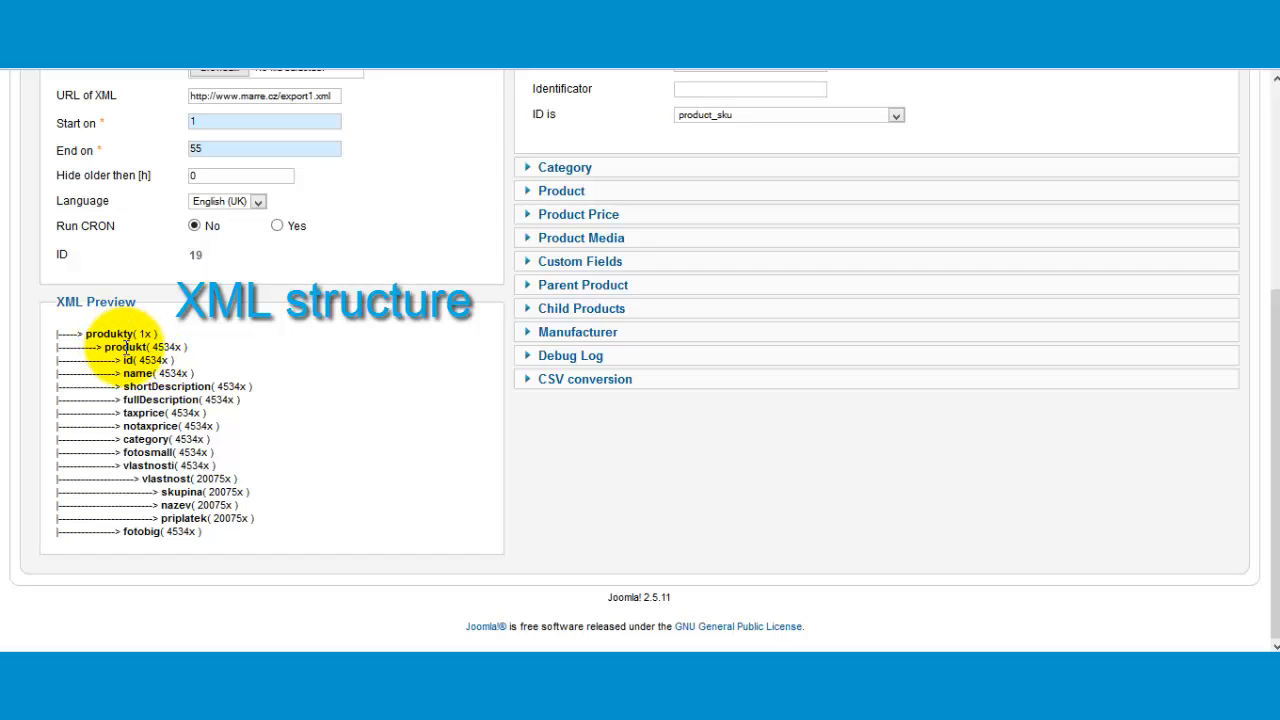
double_click(123, 347)
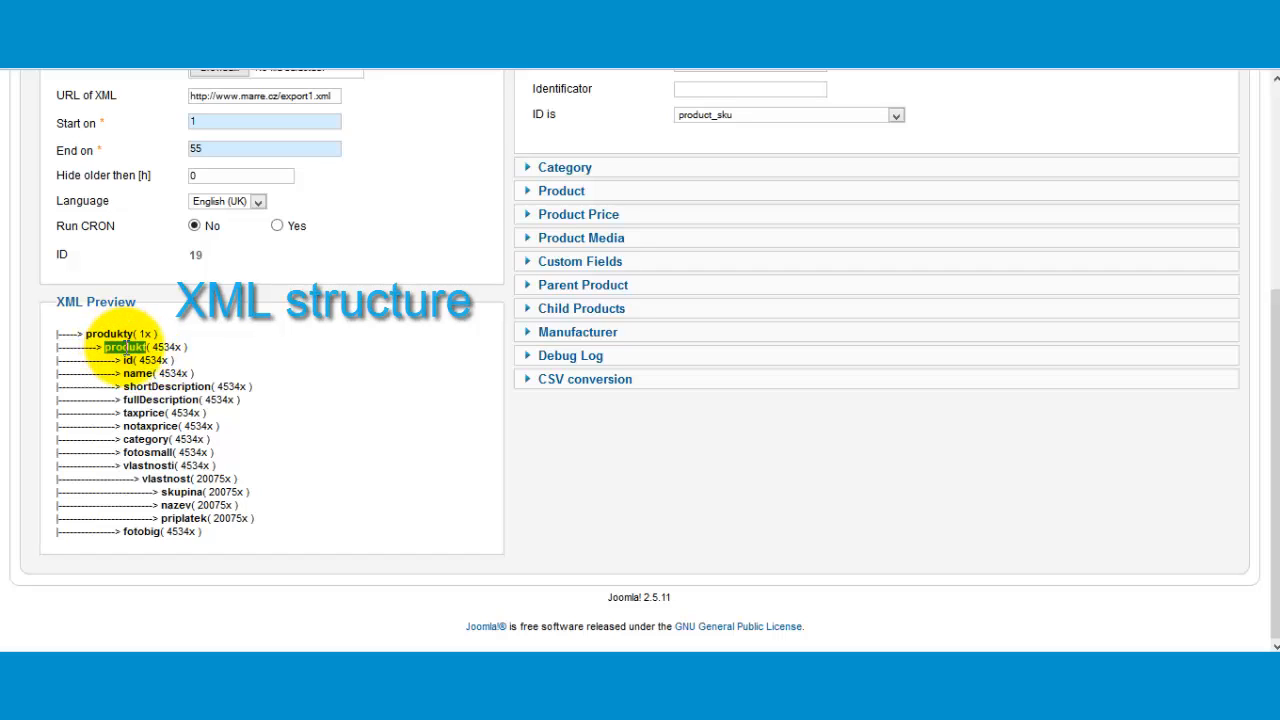
left_click(949, 95)
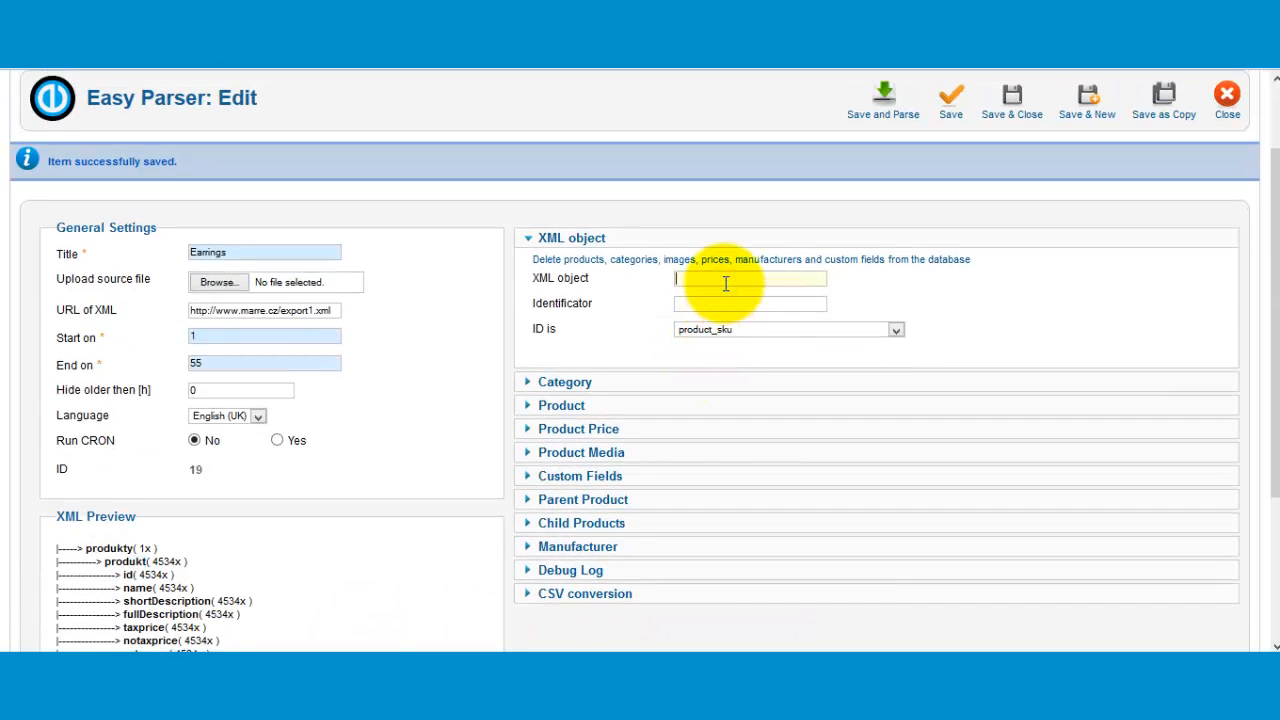
type("produkt")
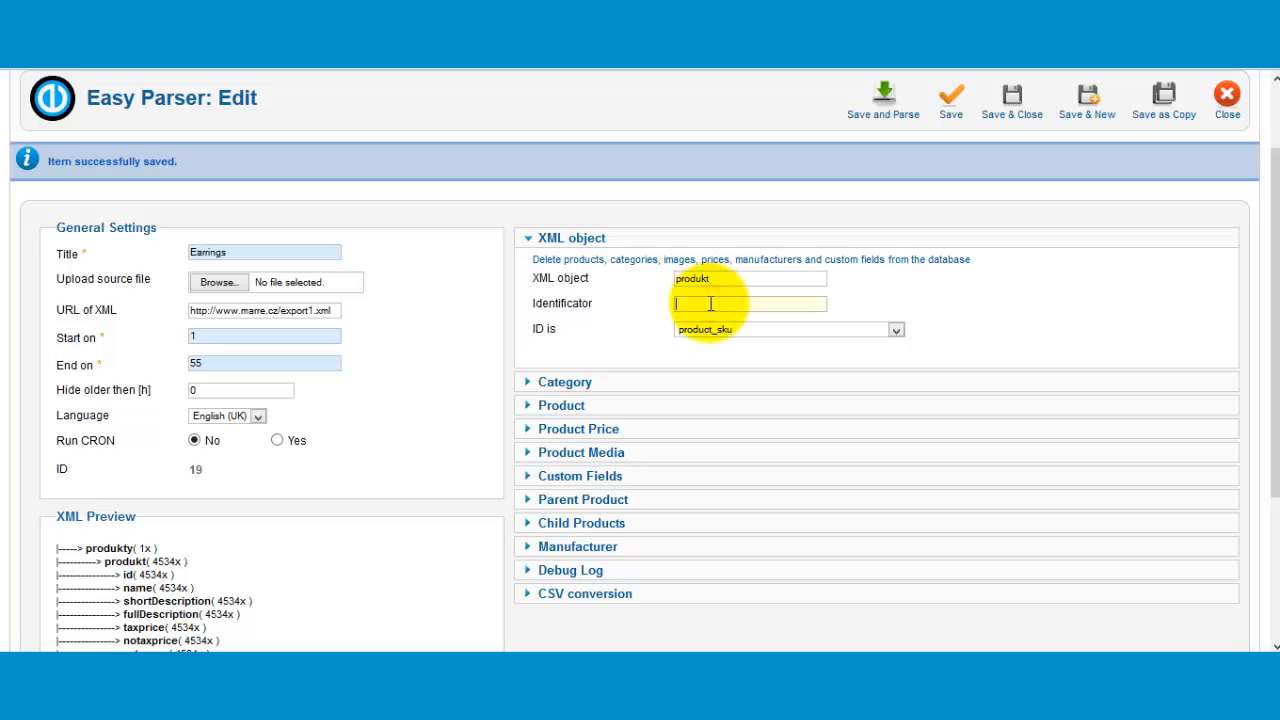
type("id")
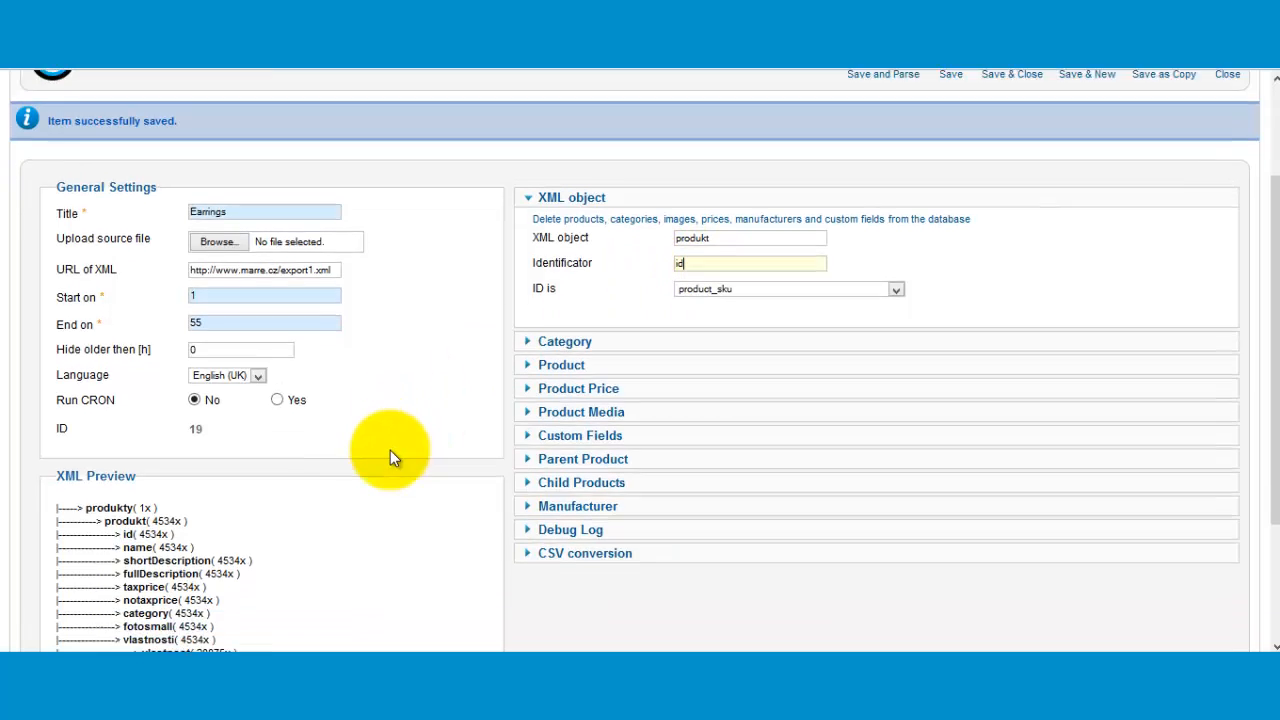
scroll("down", 3)
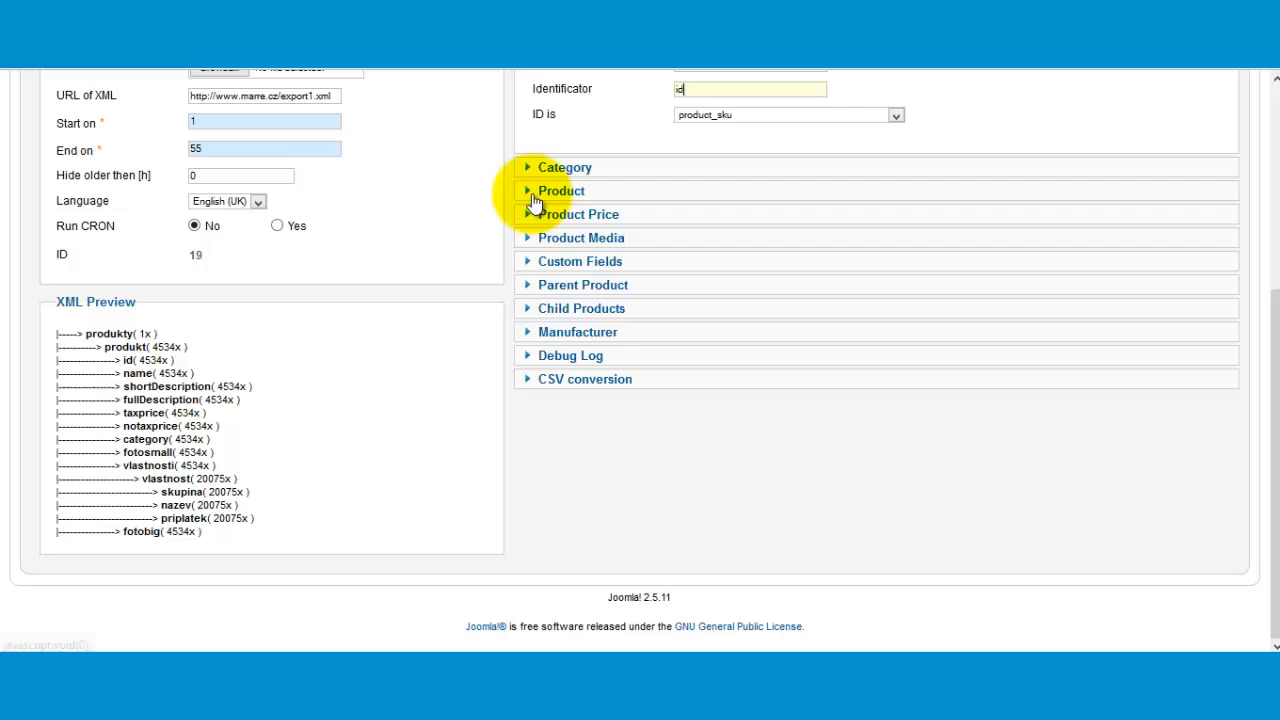
- Map Product Name to 'name', Short Description to 'shortDescription', and Product Description to 'fullDescription'
left_click(561, 190)
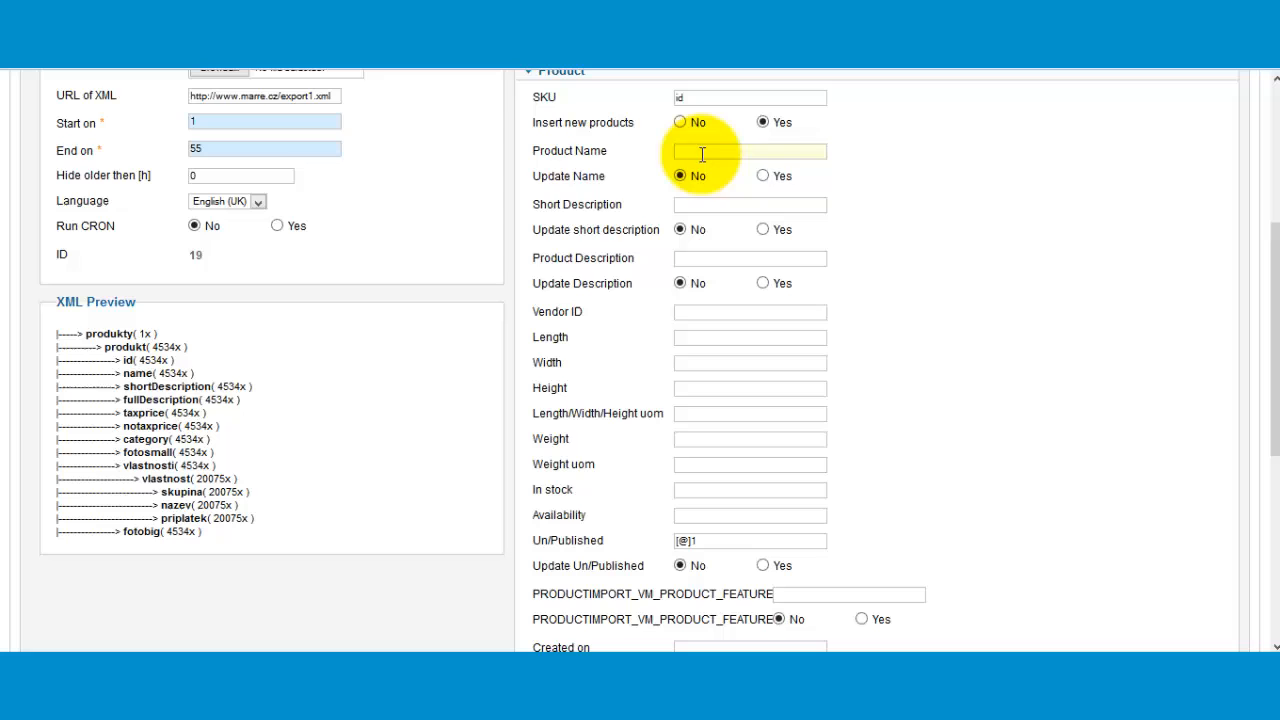
type("name")
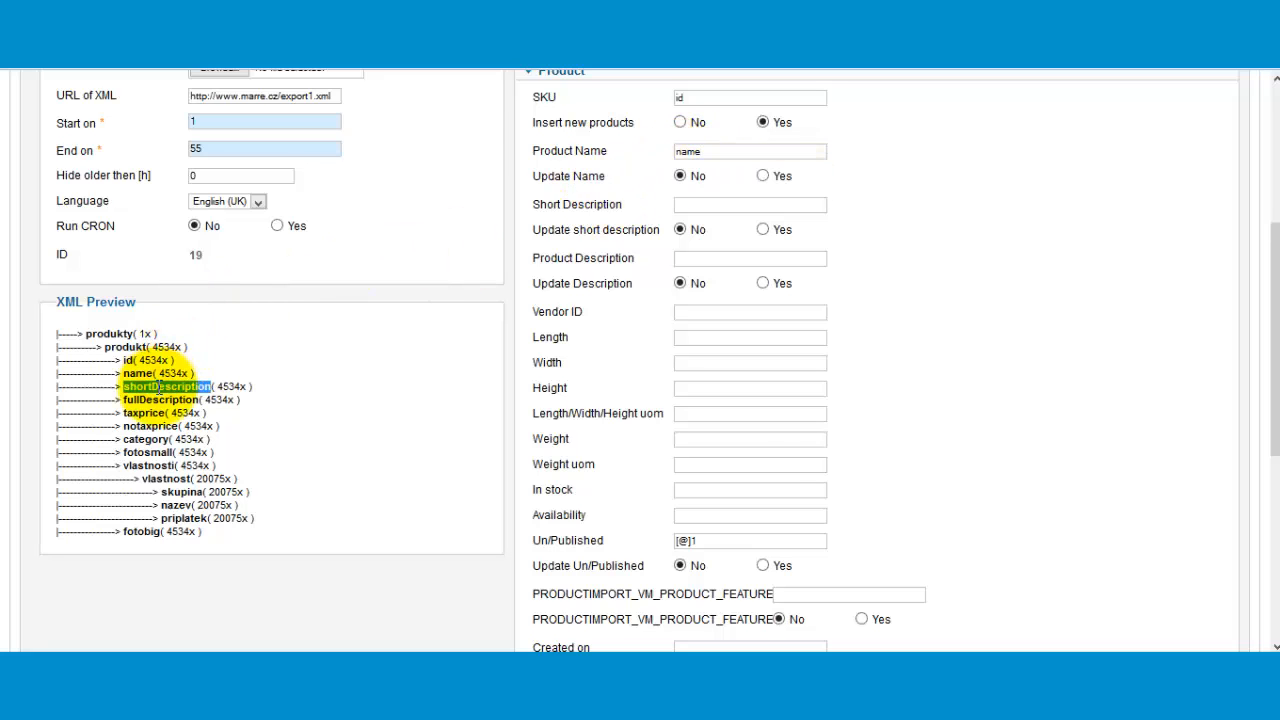
left_click(750, 204)
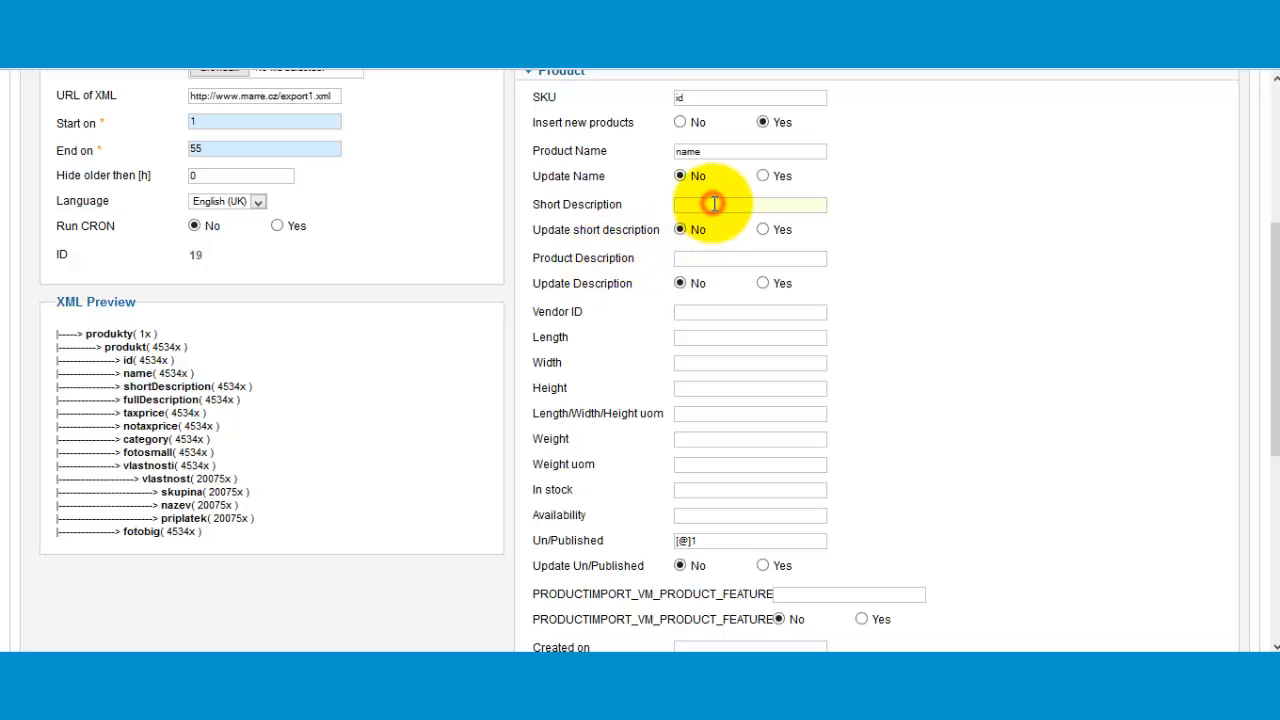
type("shortDescription")
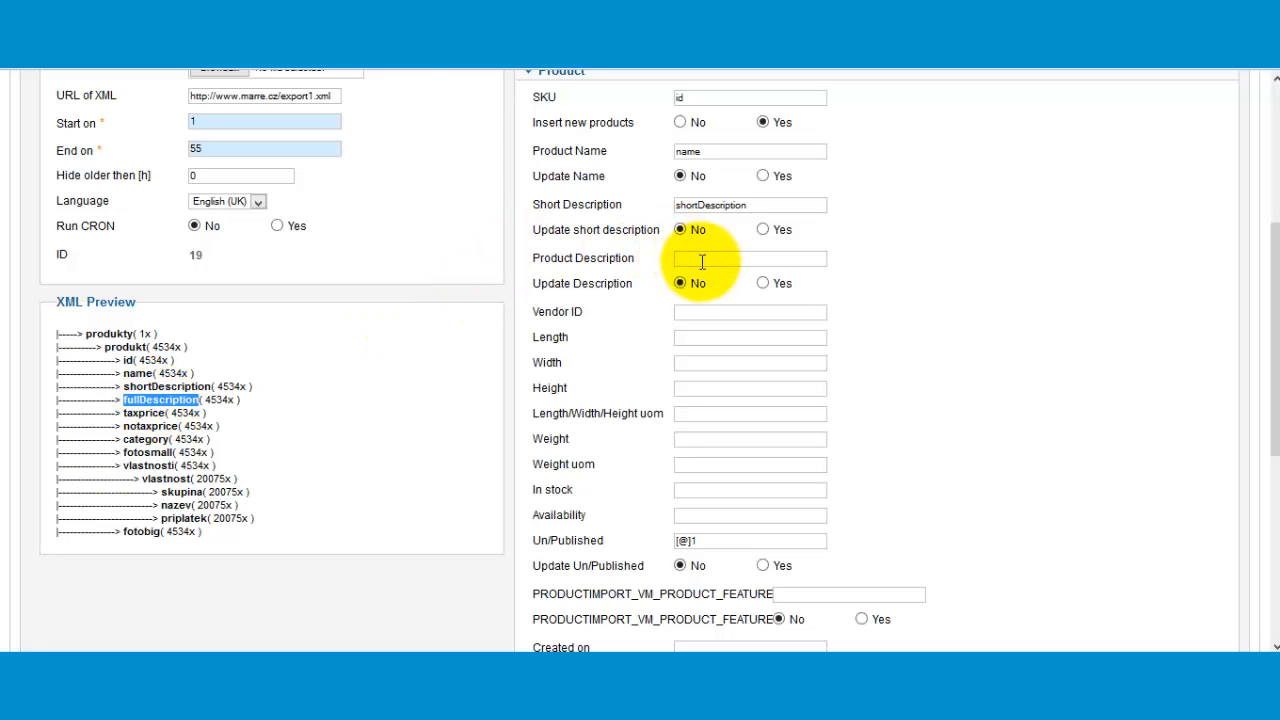
type("fullDescription")
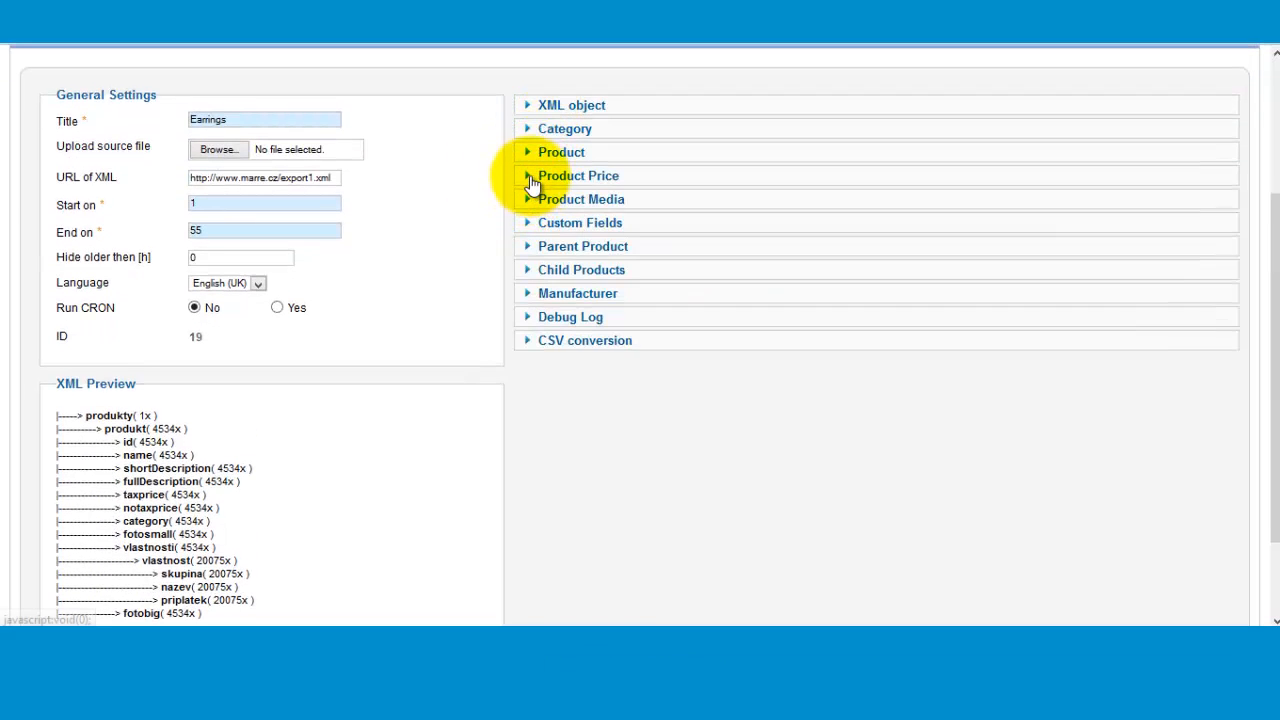
- Map Product Price to 'notaxprice' and the Product Media file_url to 'fotobig'
left_click(578, 175)
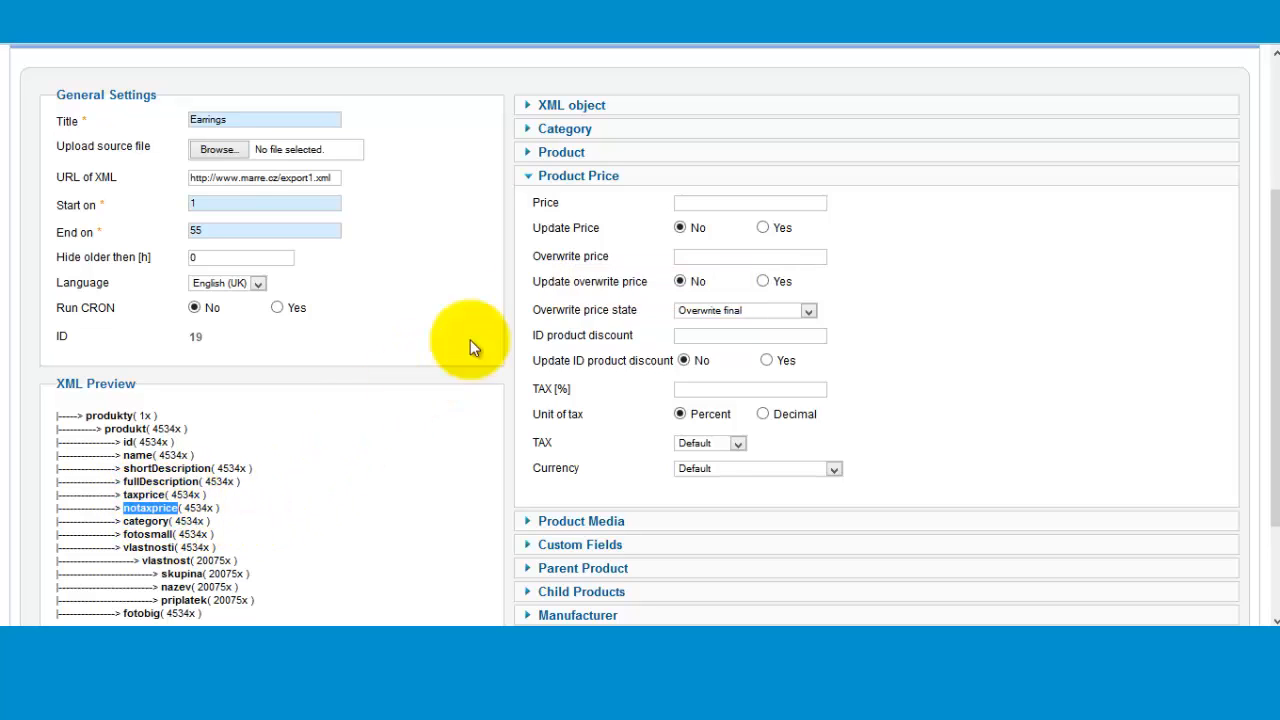
type("notaxprice")
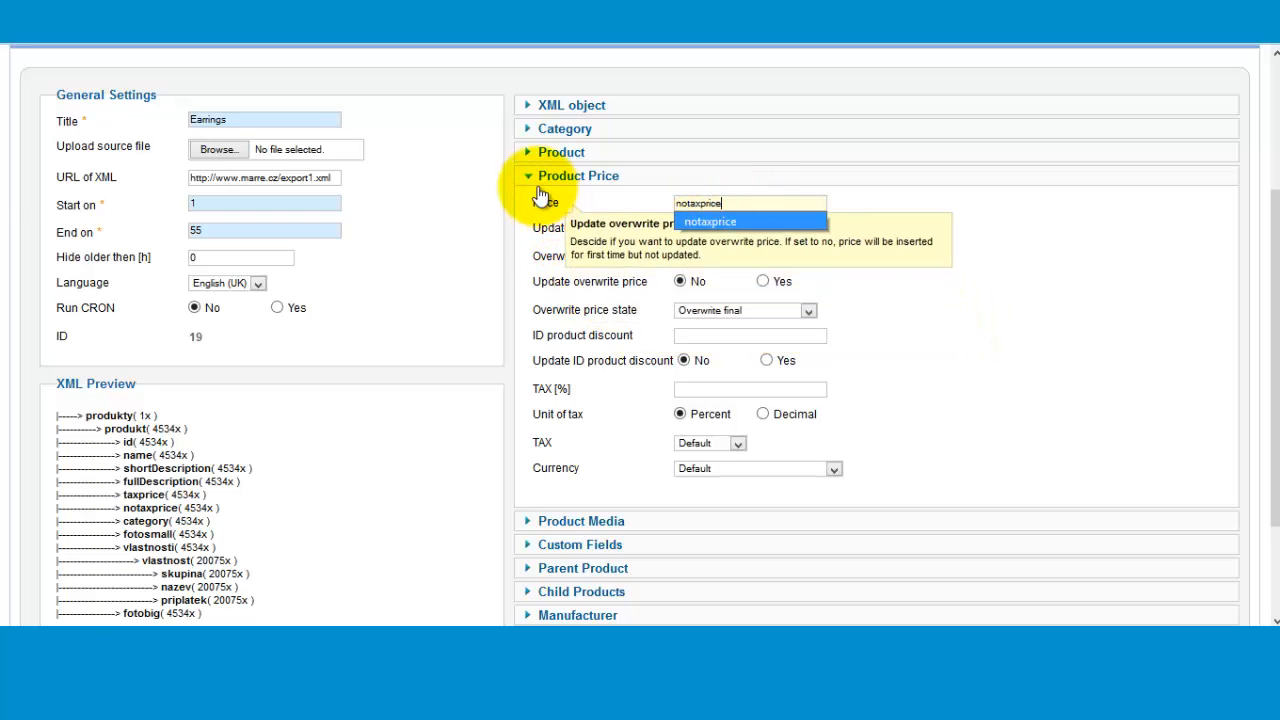
left_click(578, 175)
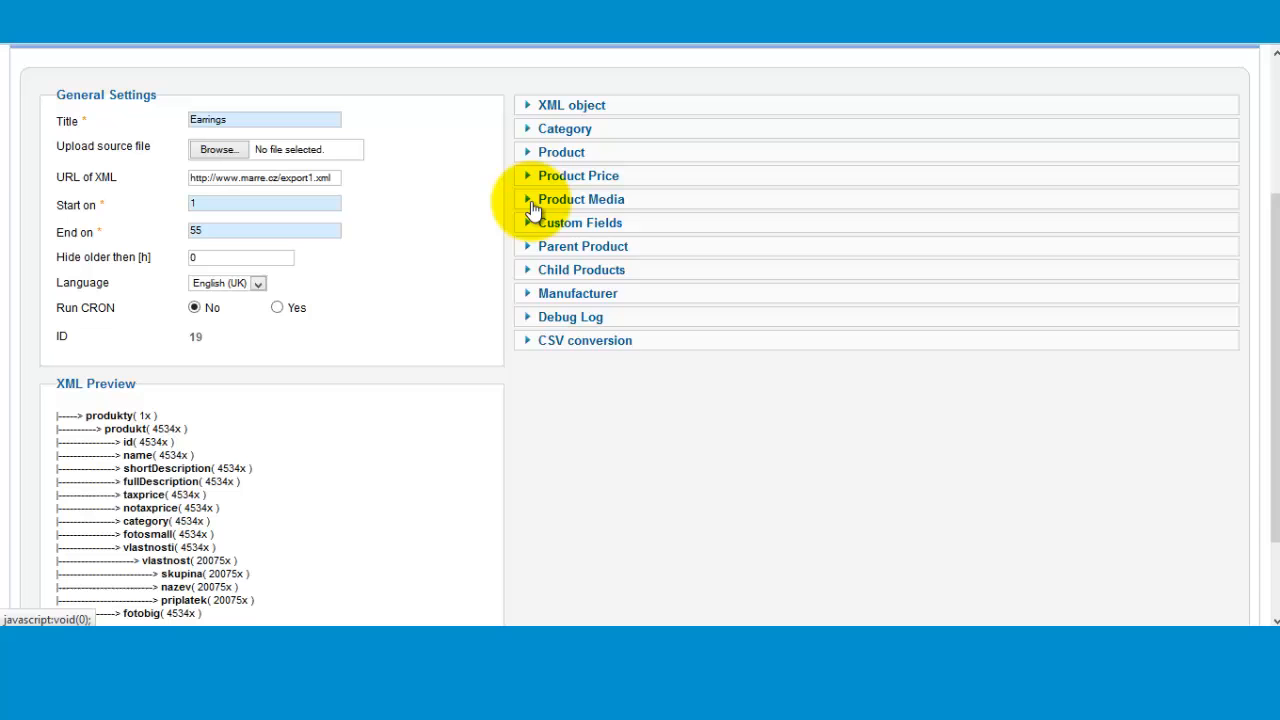
left_click(581, 199)
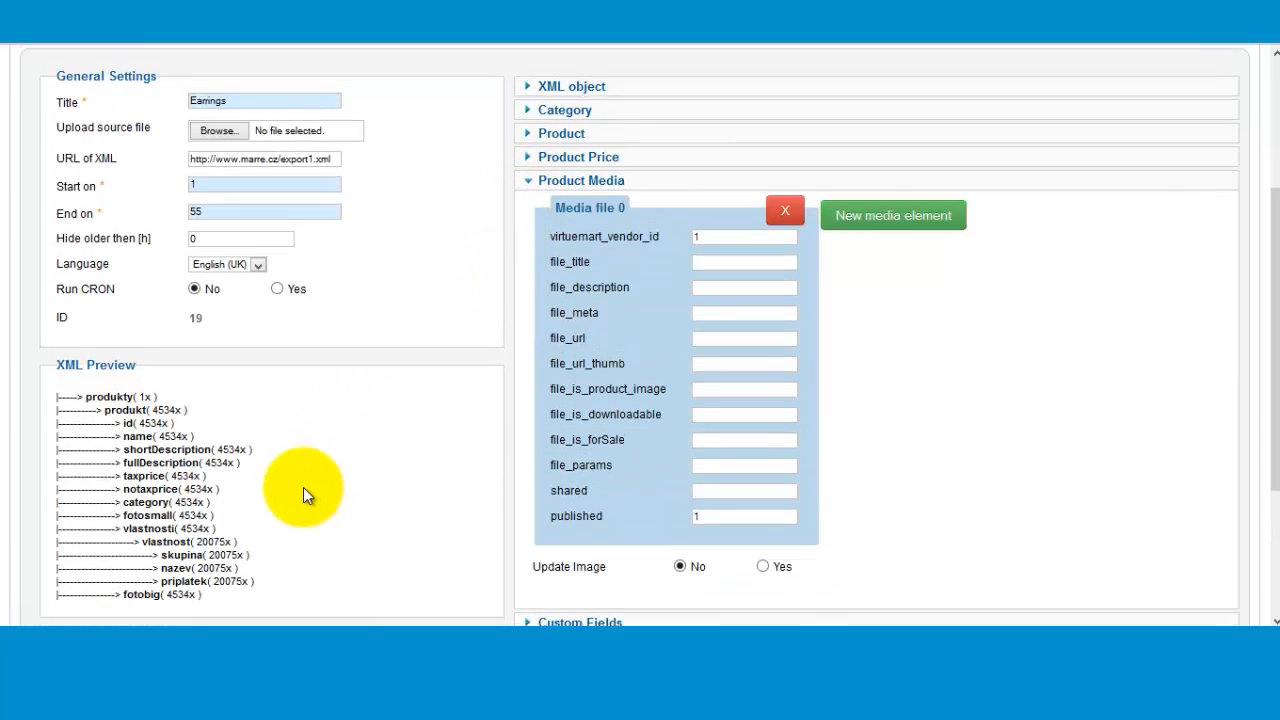
scroll("down", 3)
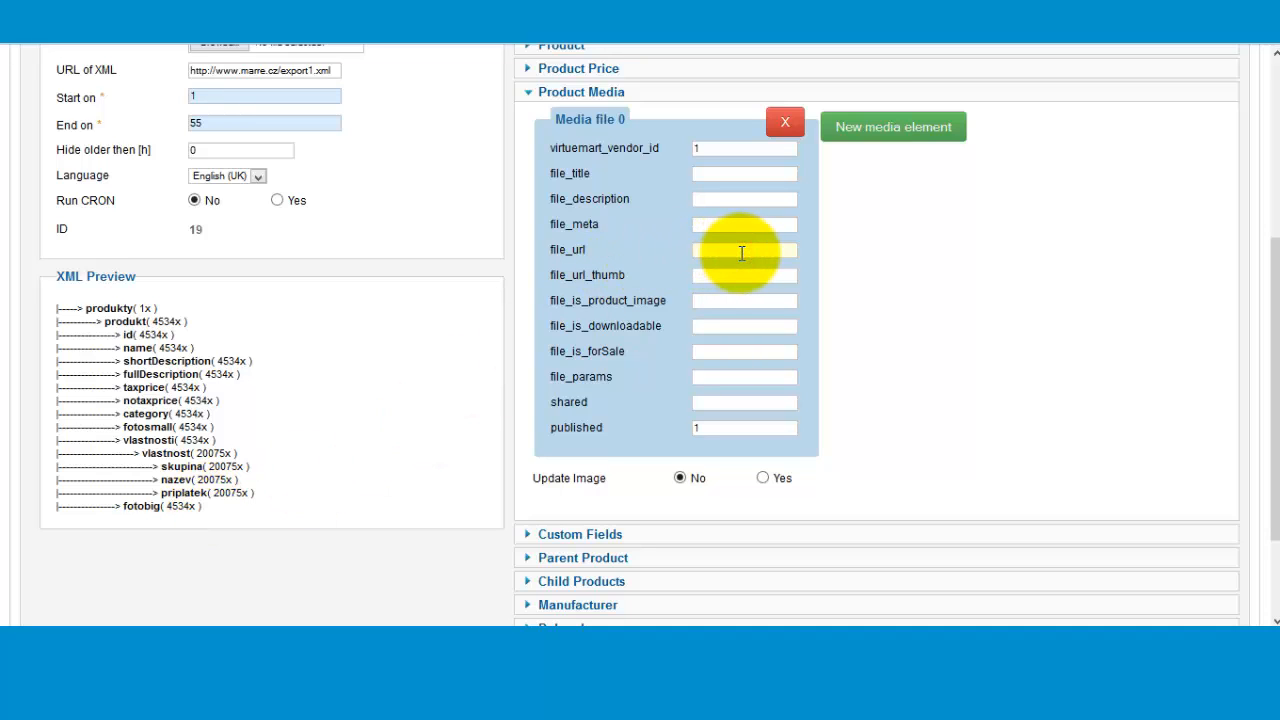
type("fotobig")
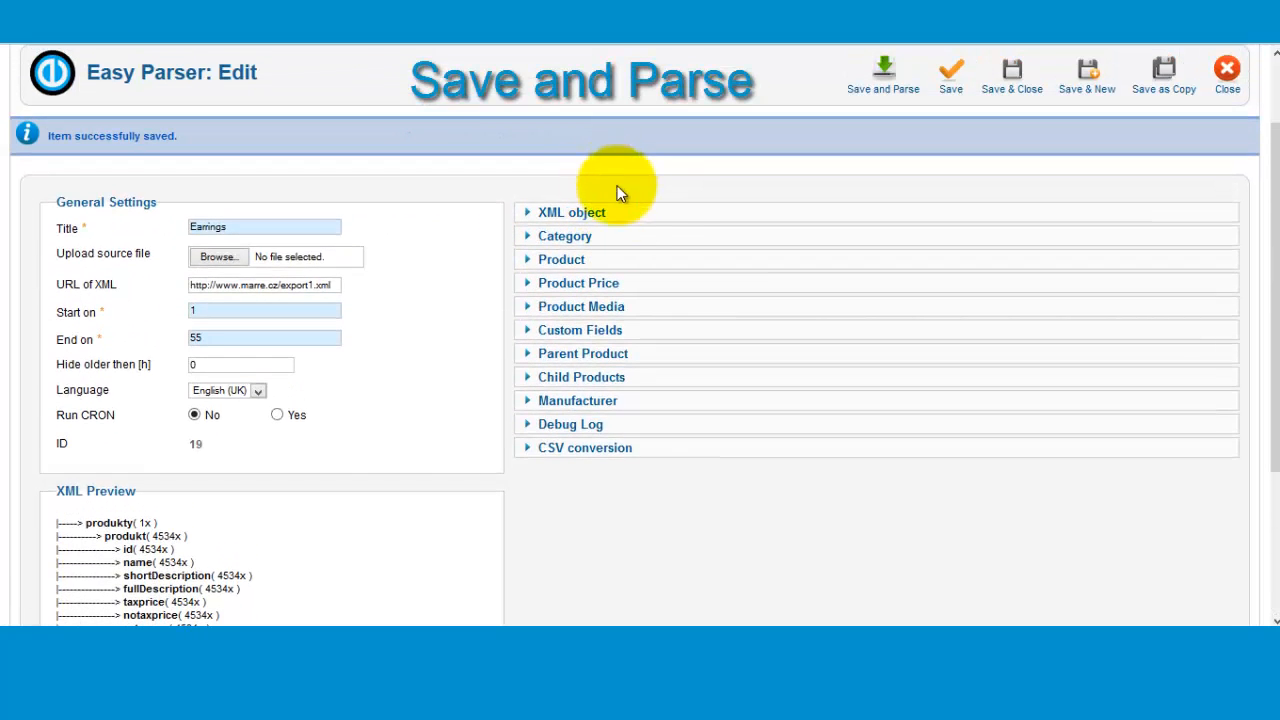
mouse_move(884, 75)
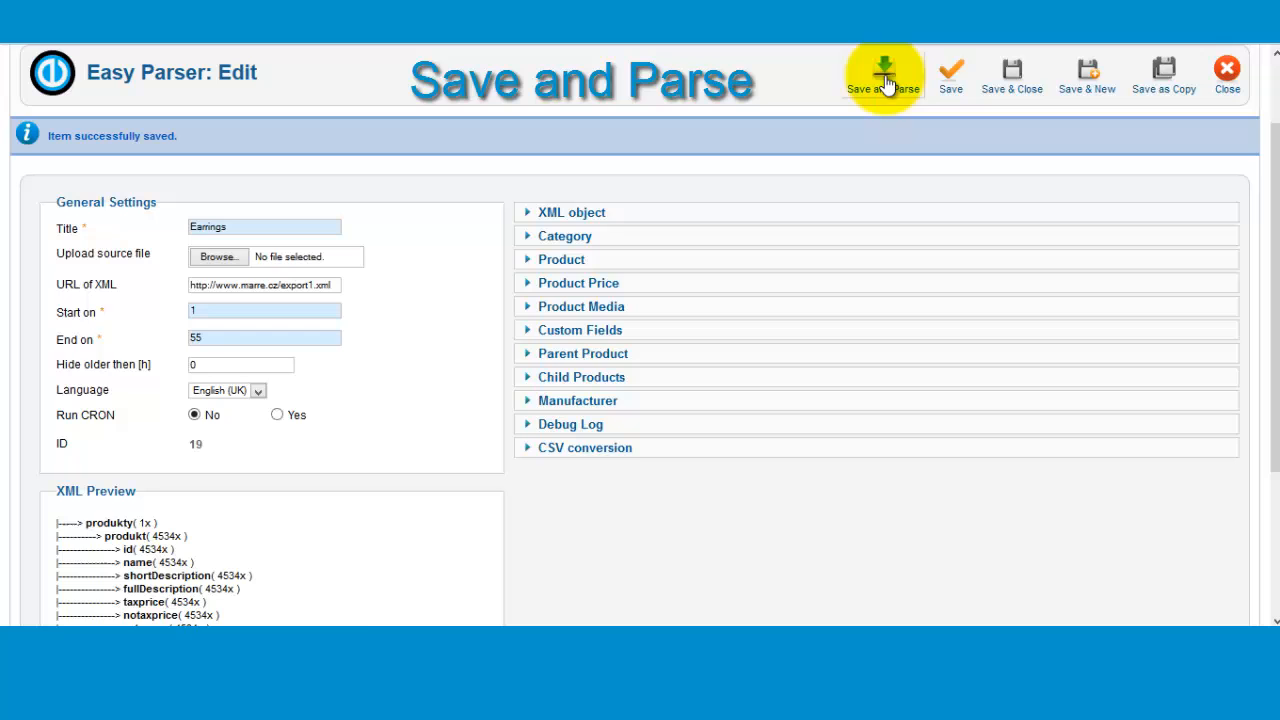
- Save and parse the Earrings template, yielding 0 products inserted and 55 updated
left_click(884, 72)
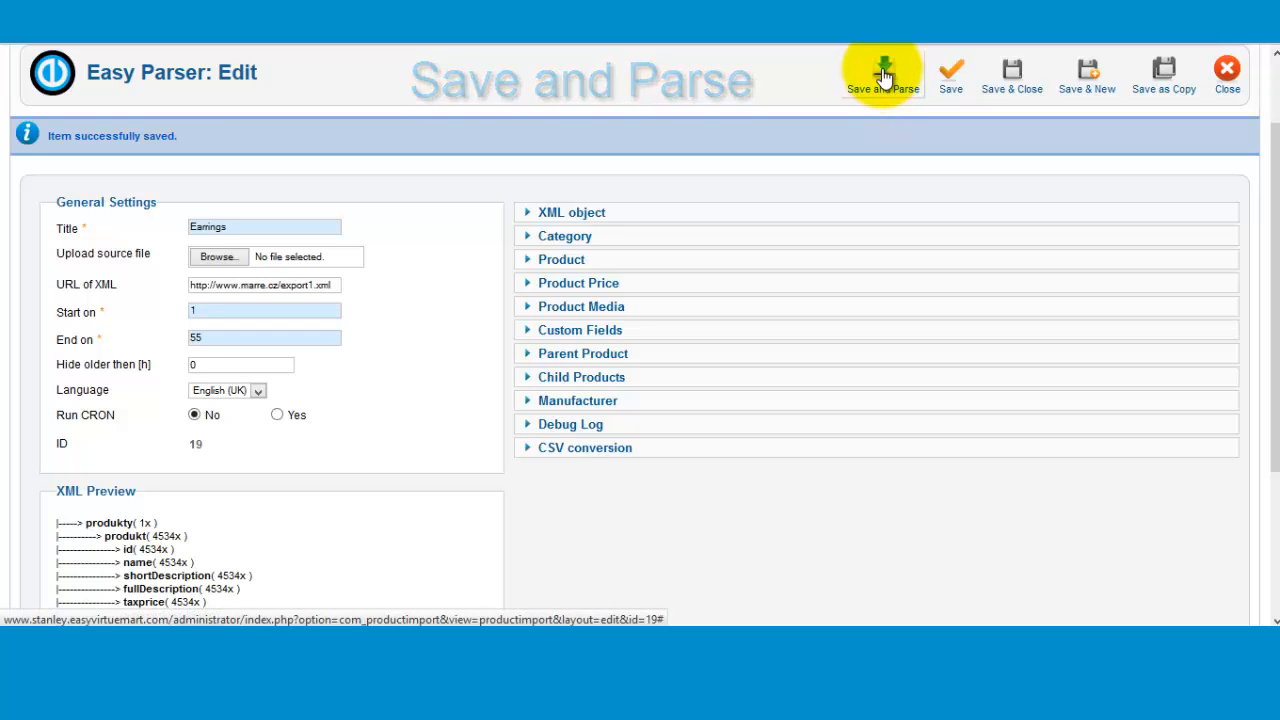
left_click(883, 72)
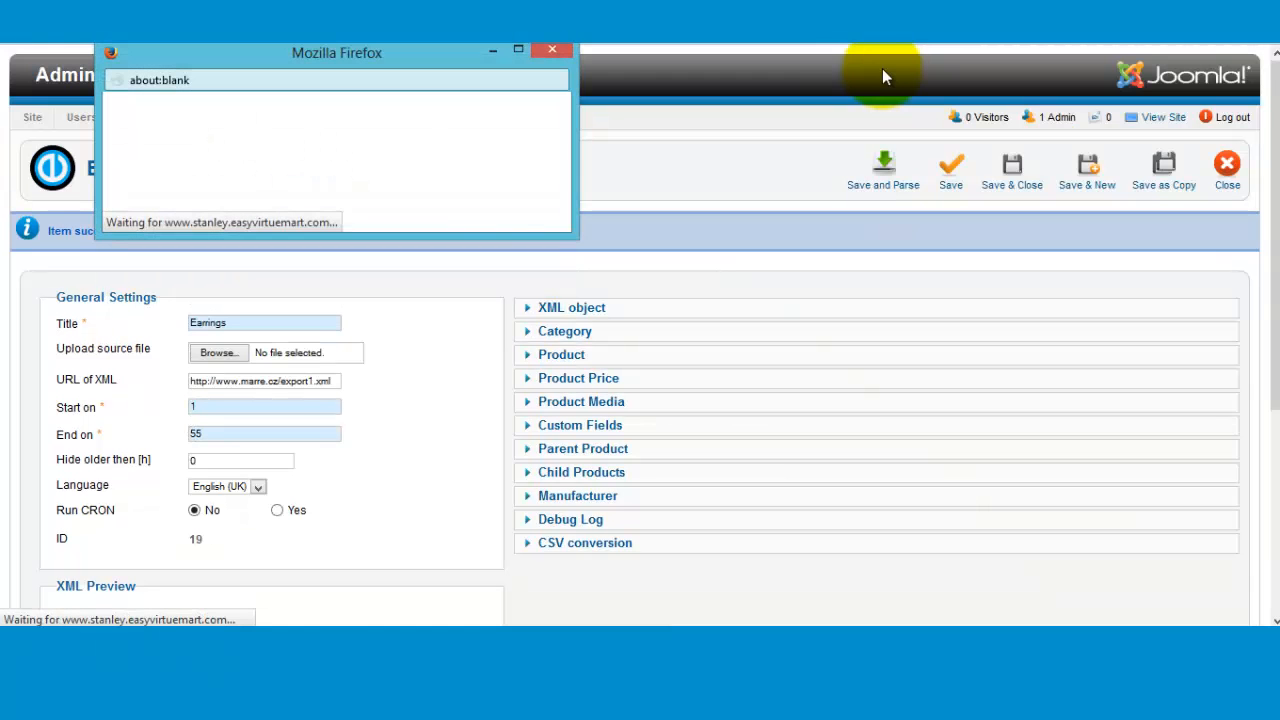
left_click(883, 170)
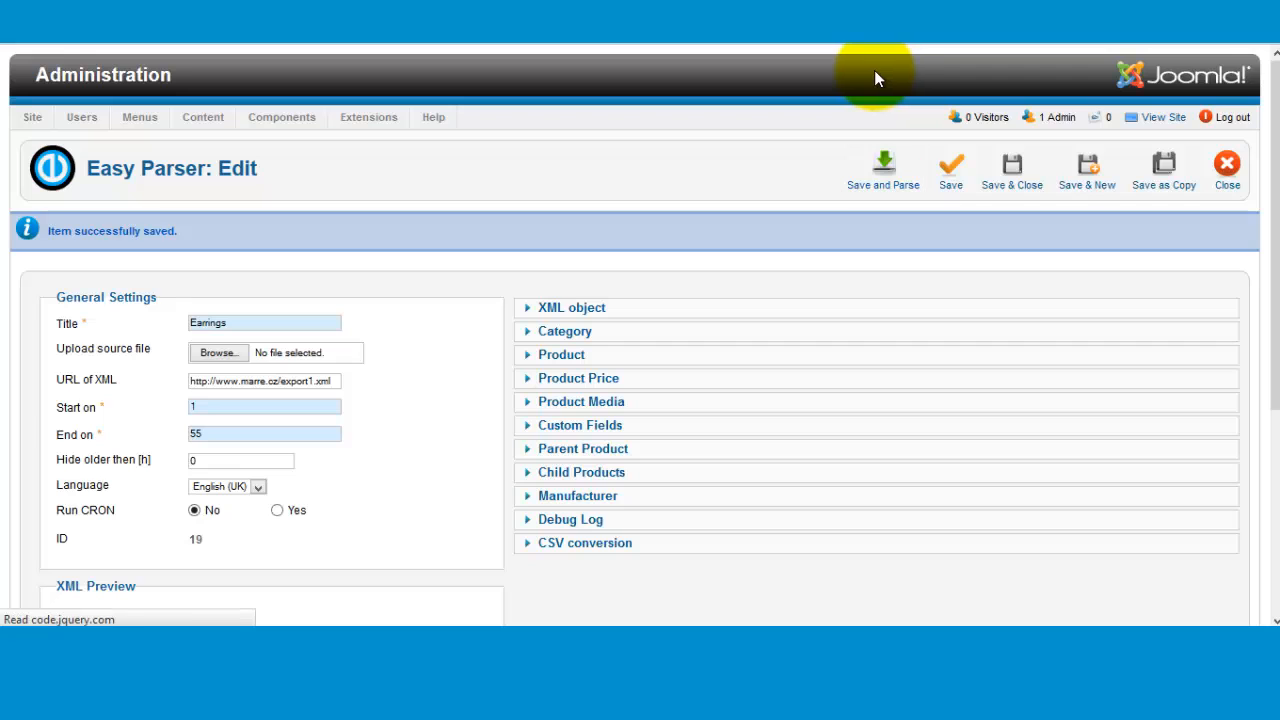
left_click(883, 165)
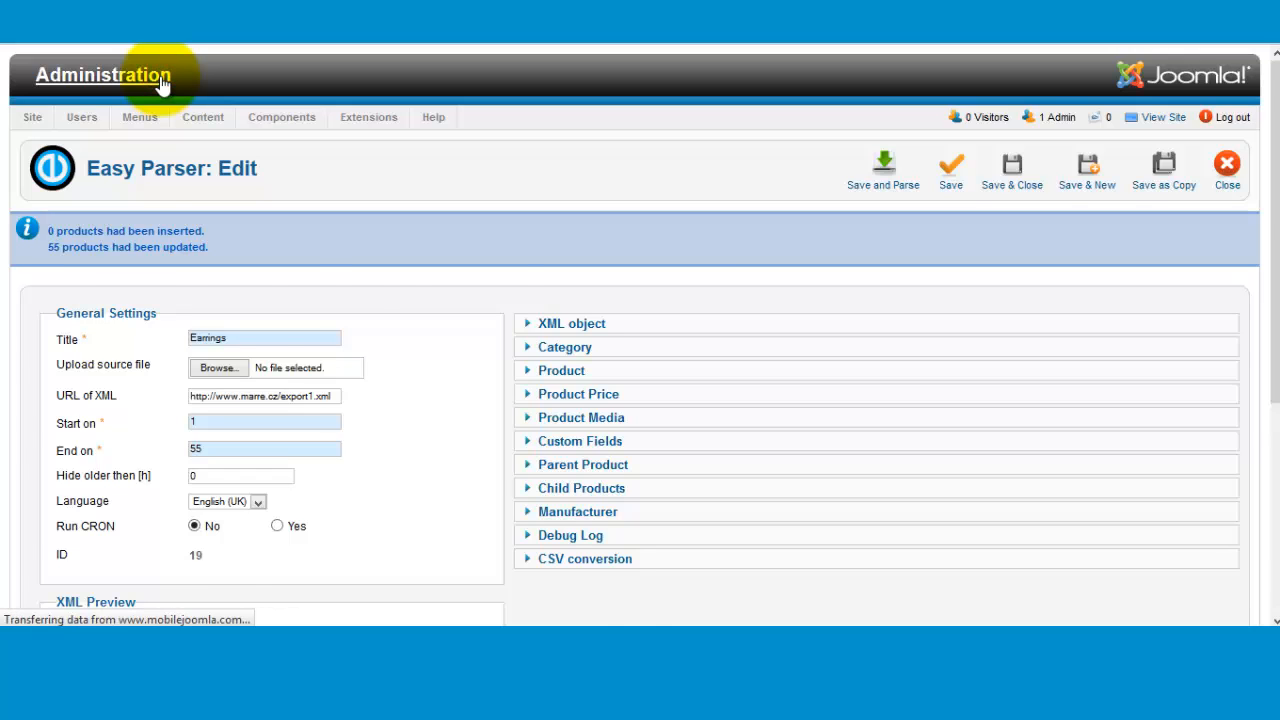
- Return from the import editor to the Joomla Administration control panel
left_click(282, 117)
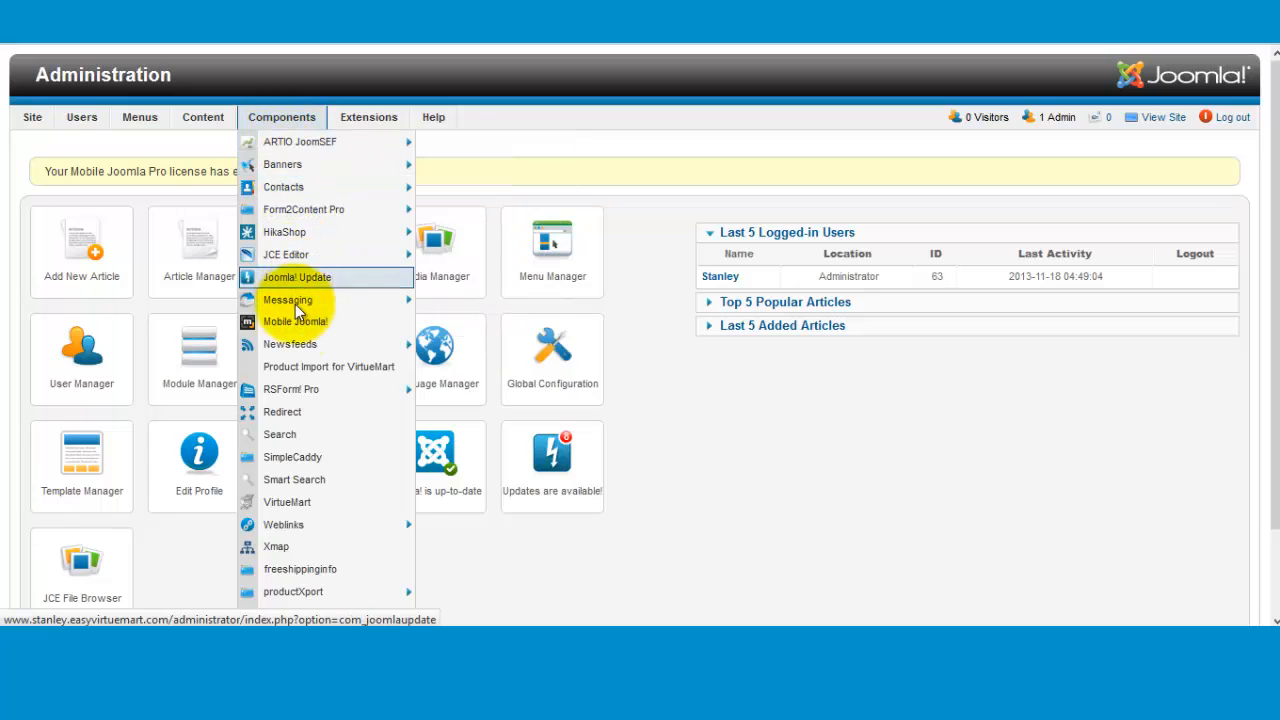
mouse_move(328, 366)
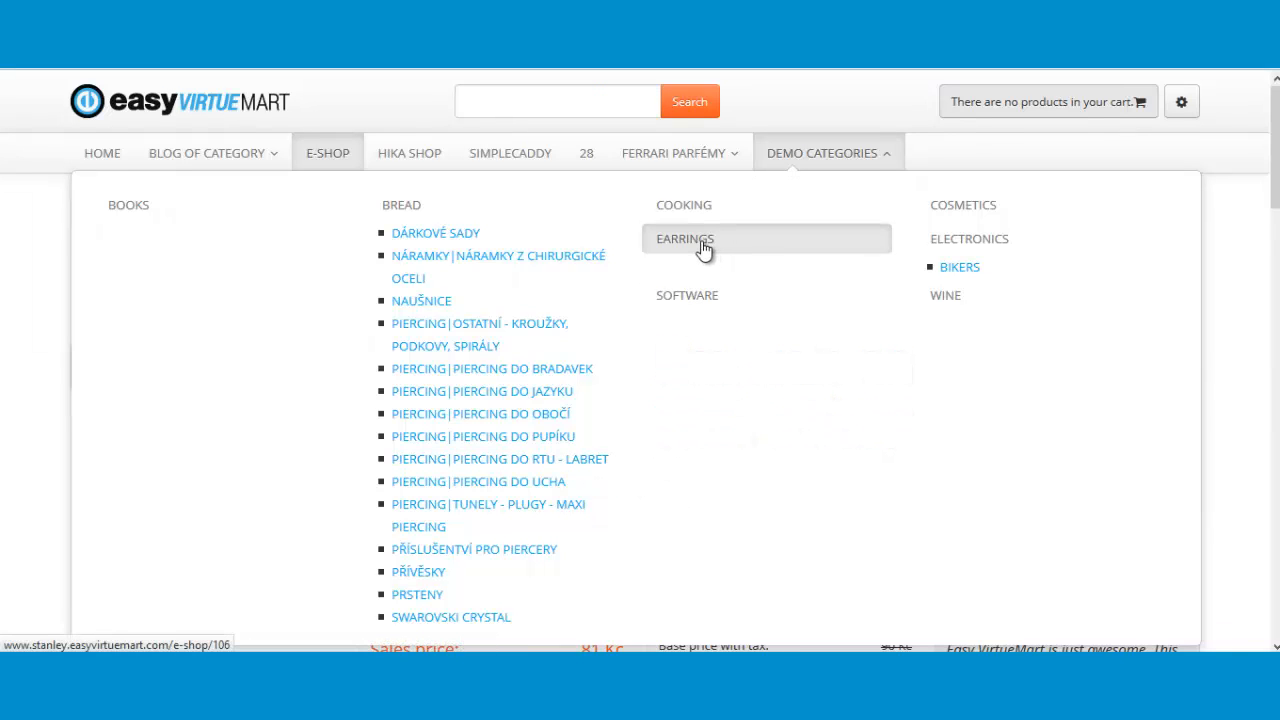
- Browse the storefront's Earrings category listing of imported products and their prices
left_click(685, 238)
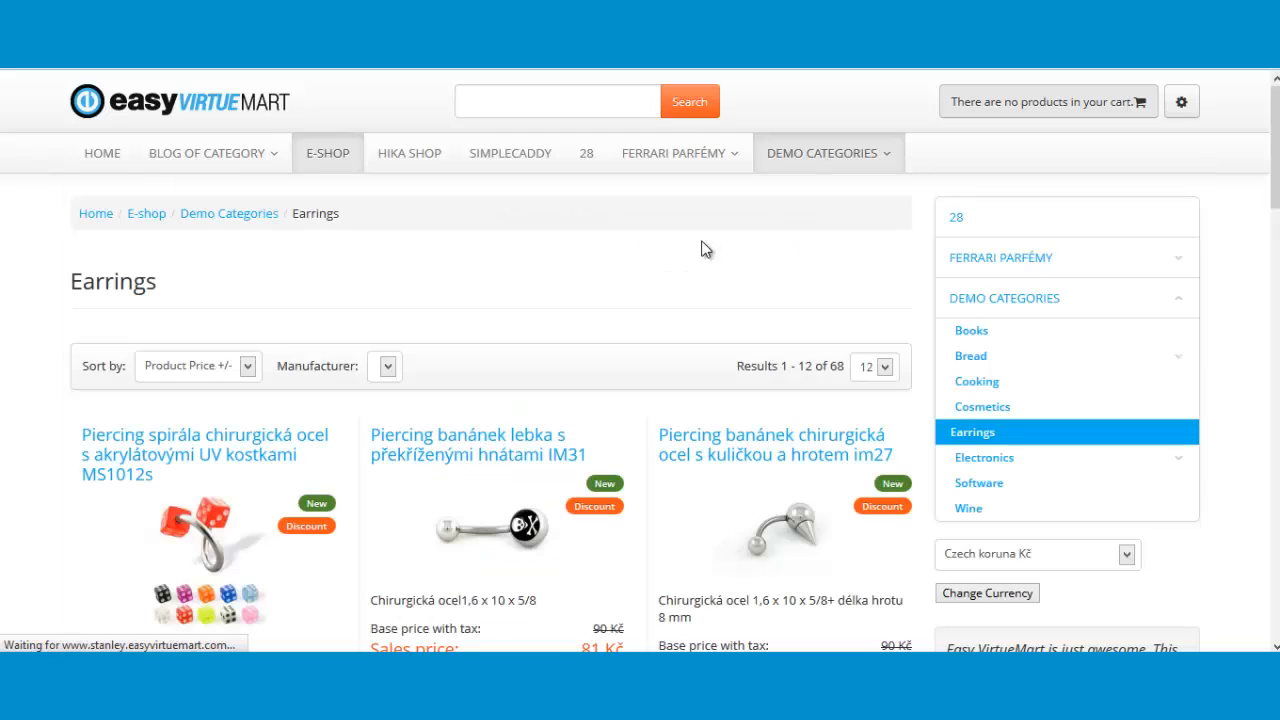
scroll("down", 3)
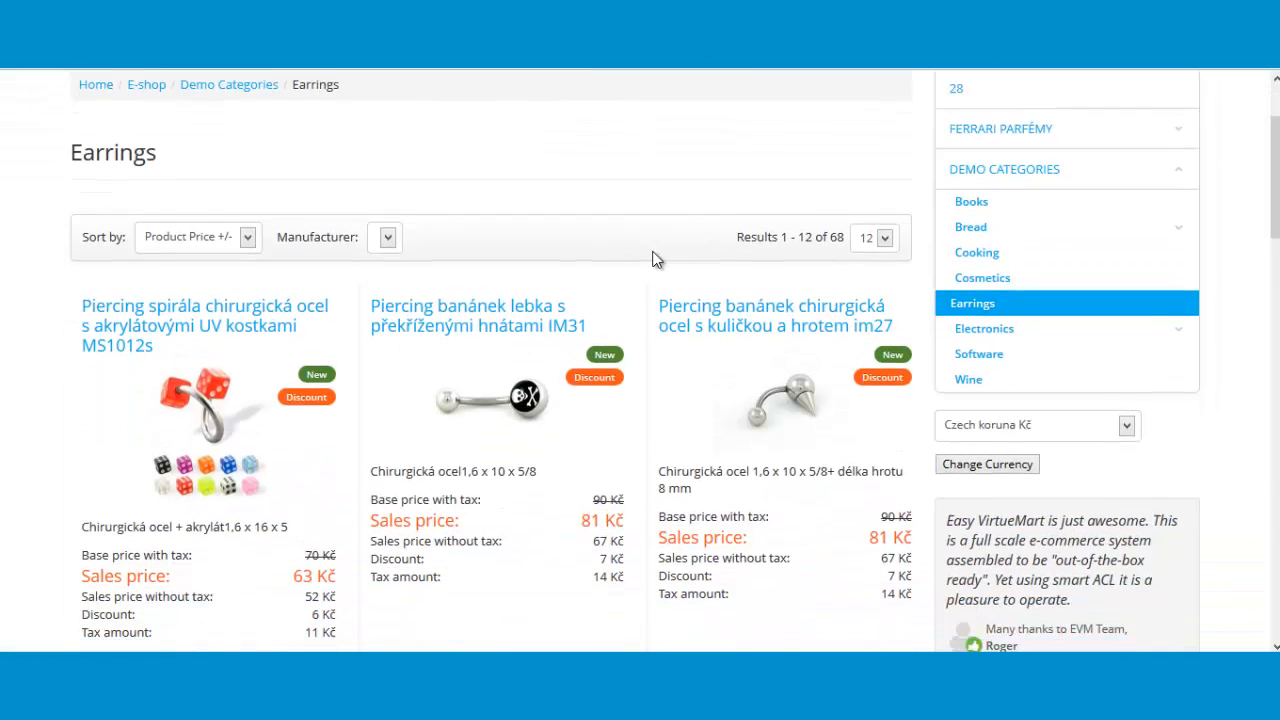
scroll("down", 3)
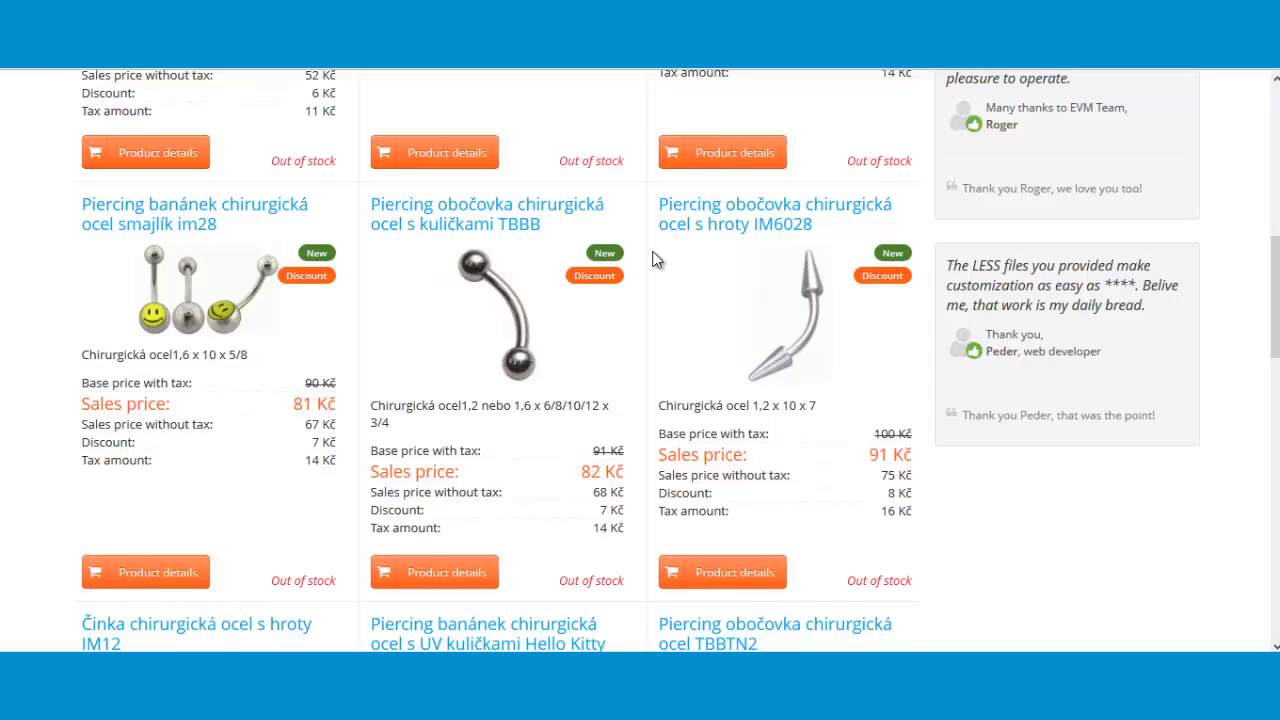
scroll("down", 3)
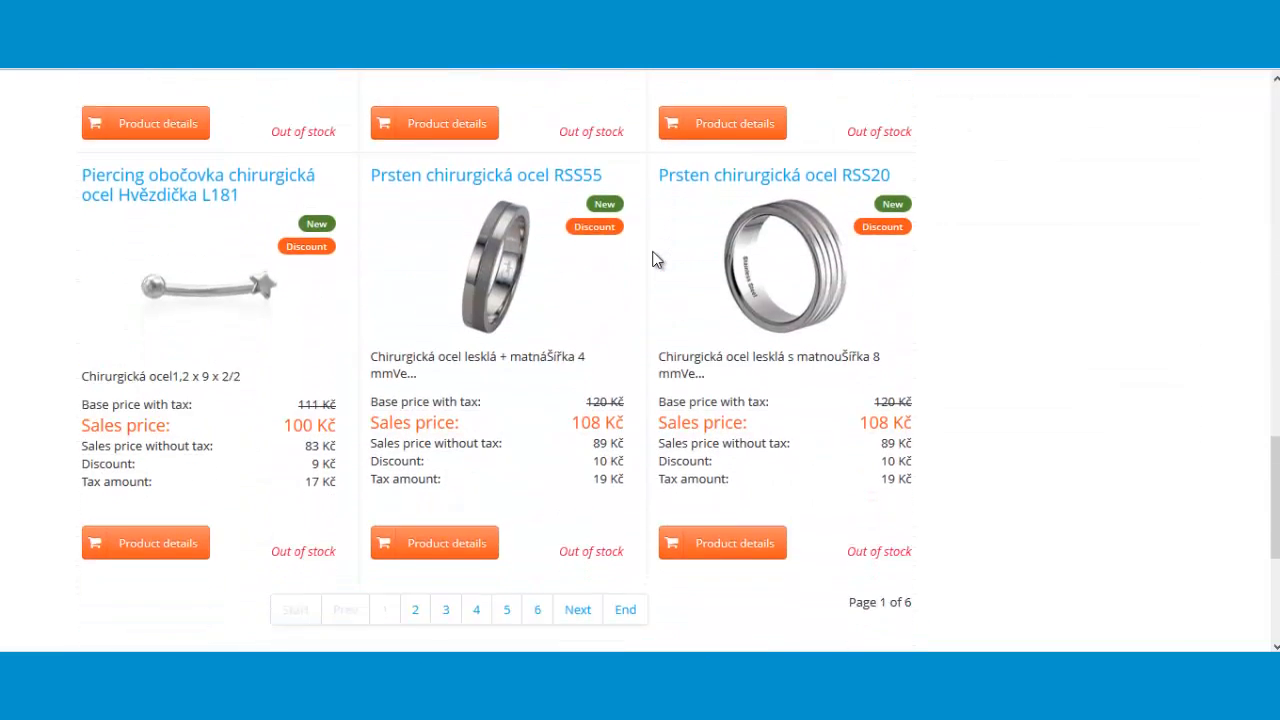